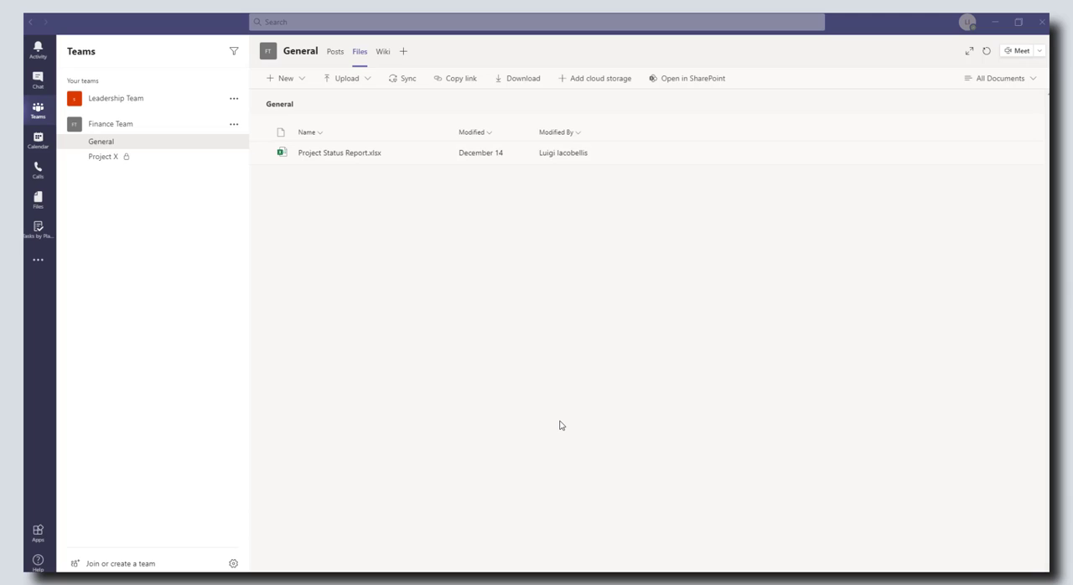
mouse_move(375, 273)
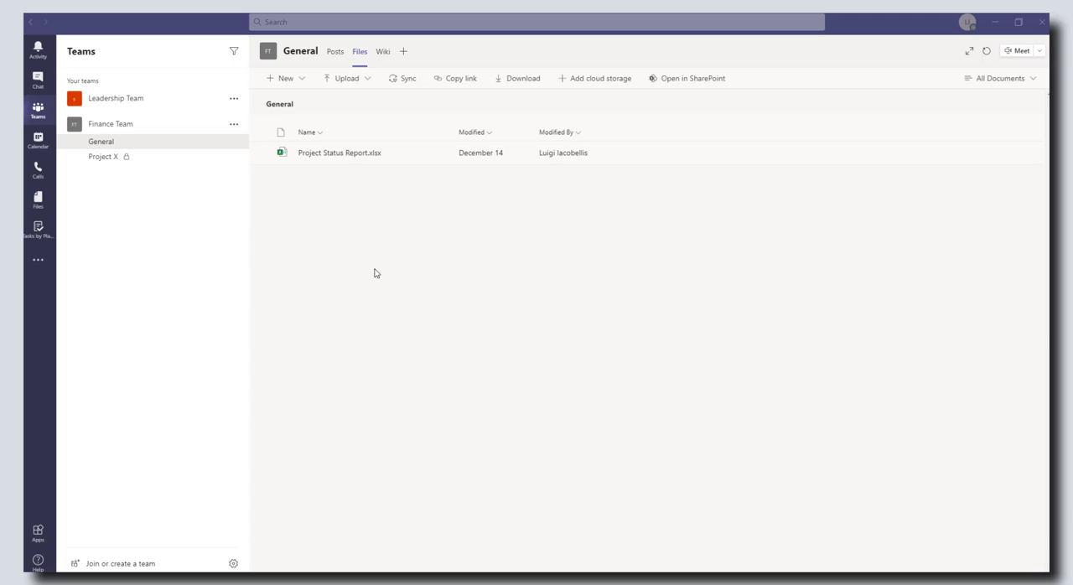
mouse_move(336, 52)
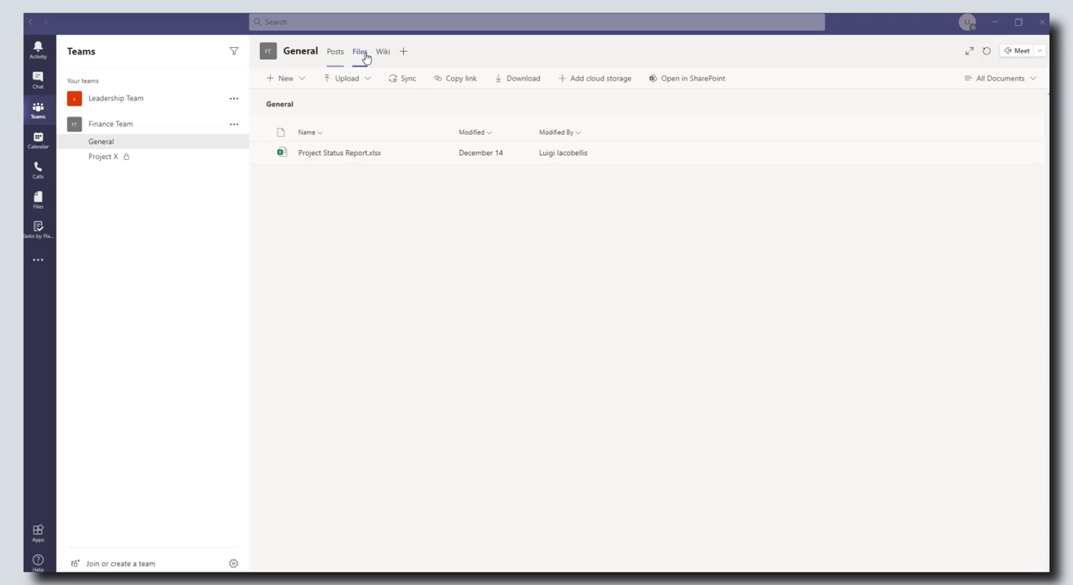
Step: Switch the Finance Team's General channel from its files to its conversation posts
click(336, 52)
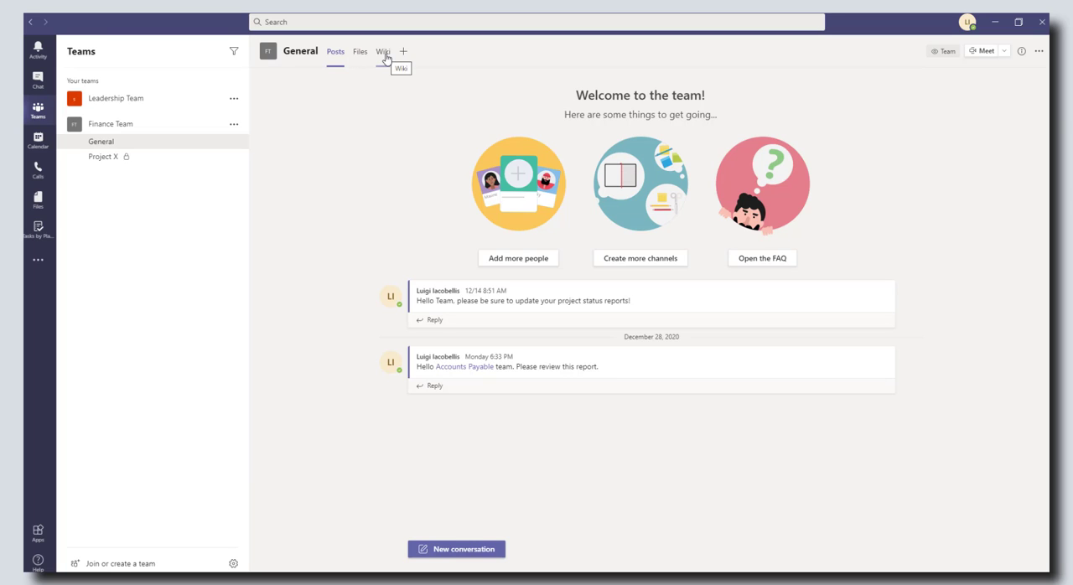
mouse_move(591, 282)
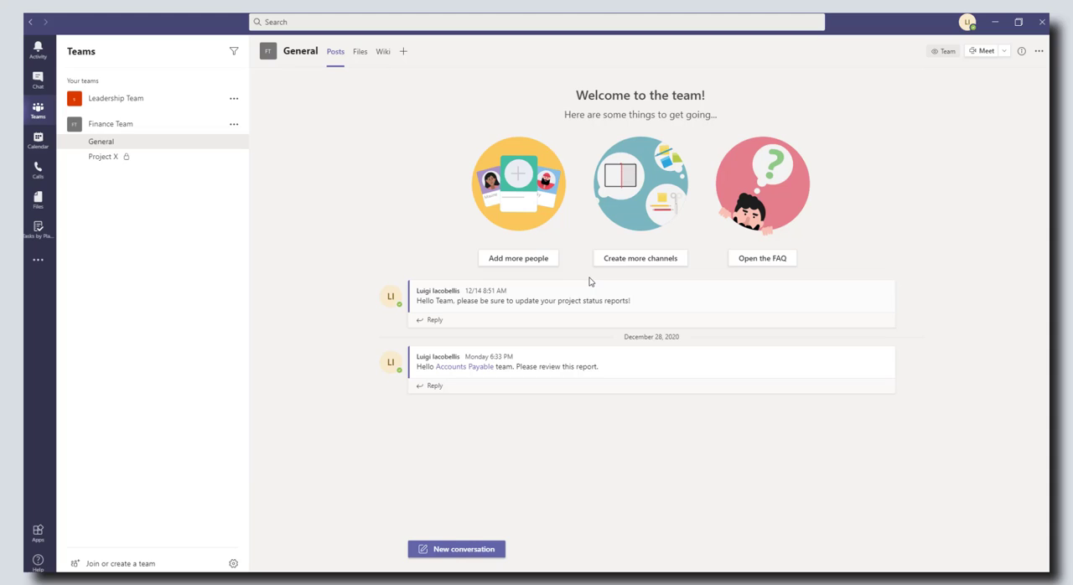
mouse_move(534, 243)
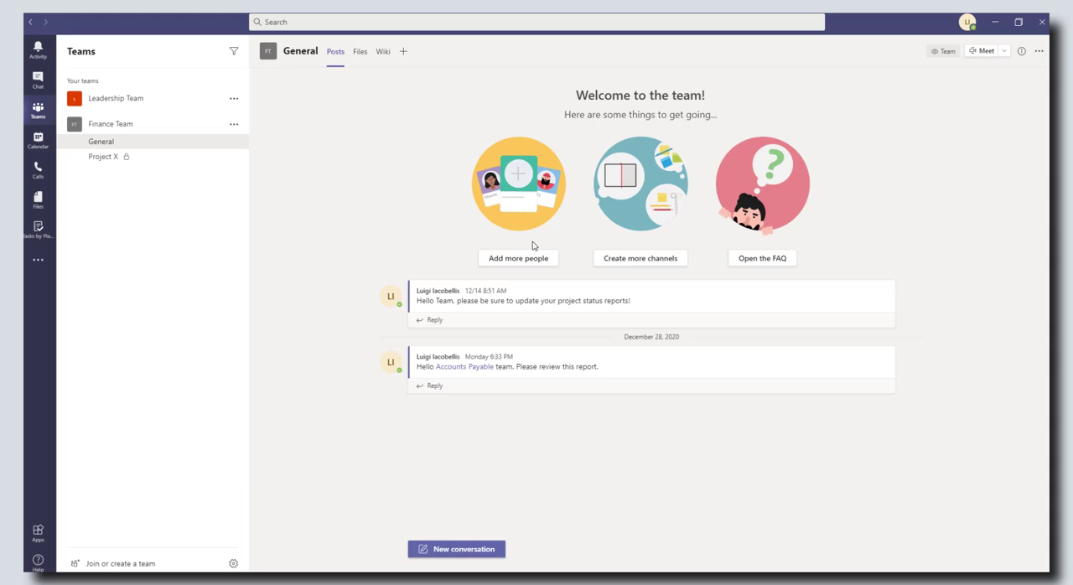
mouse_move(399, 91)
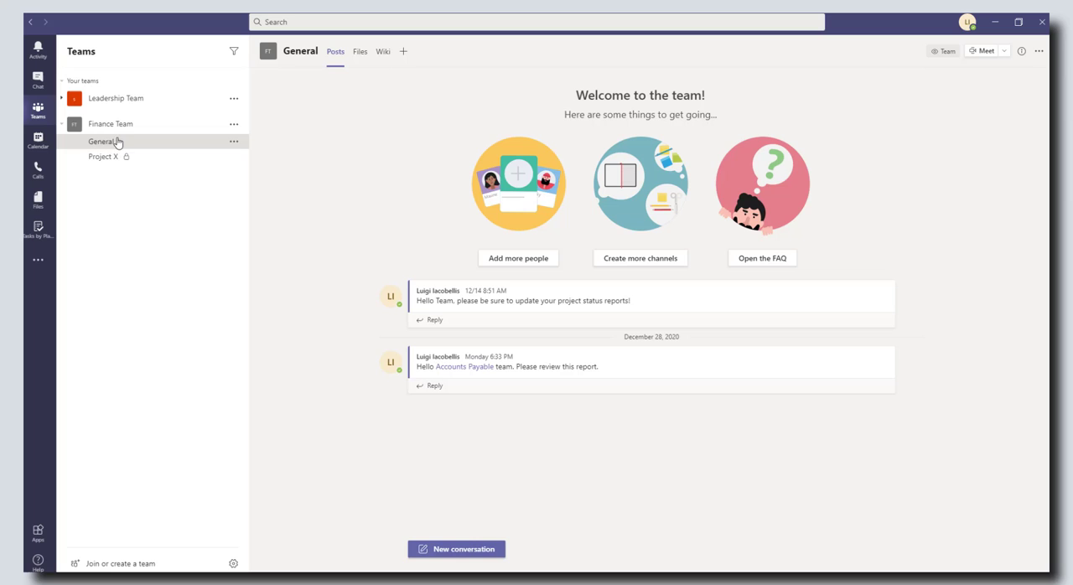
mouse_move(130, 143)
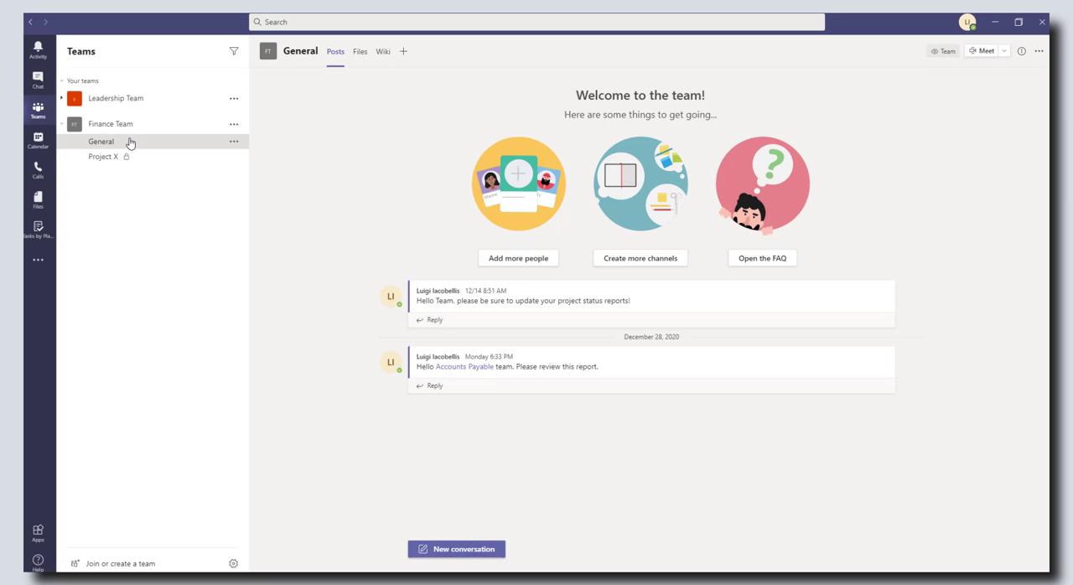
Step: Show the General channel's files and open that file library in SharePoint
click(359, 52)
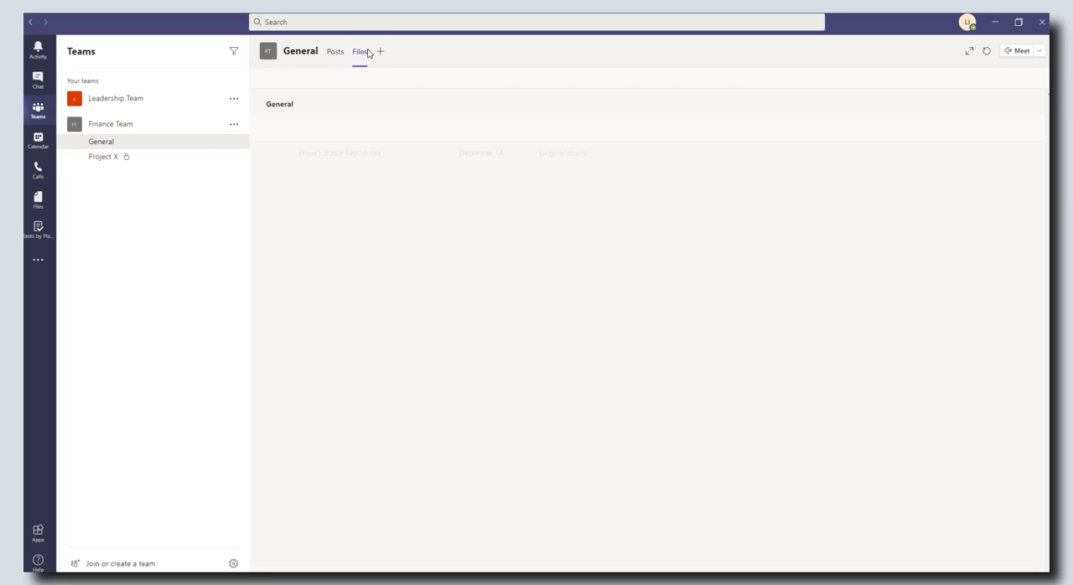
click(361, 52)
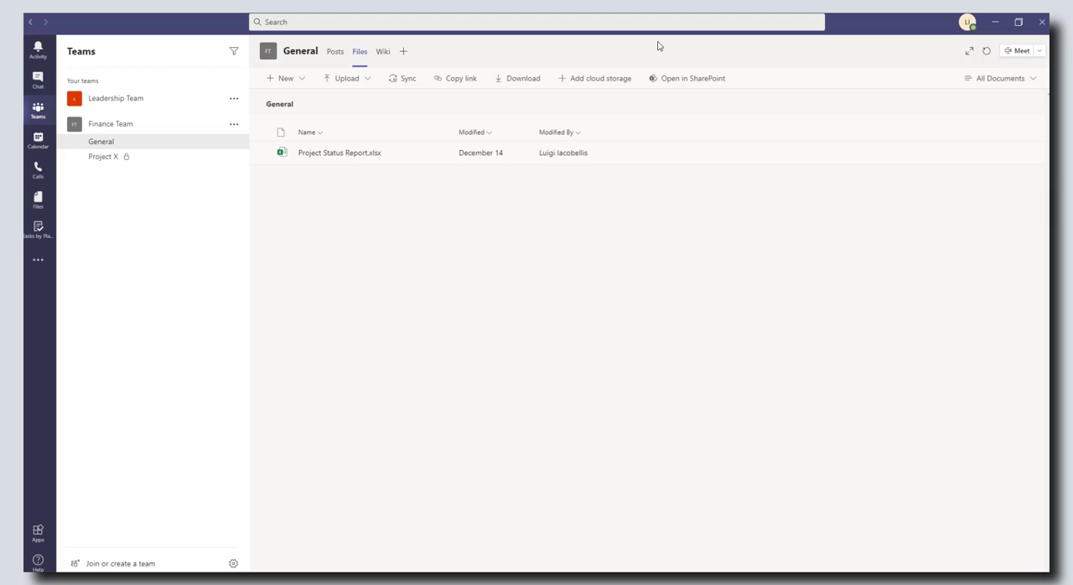
mouse_move(754, 67)
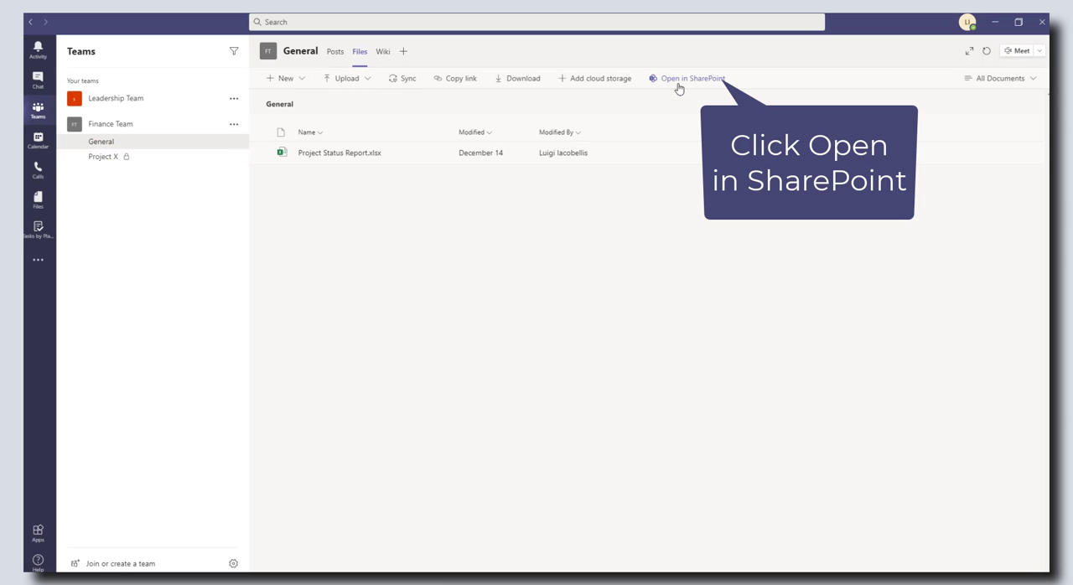
click(692, 79)
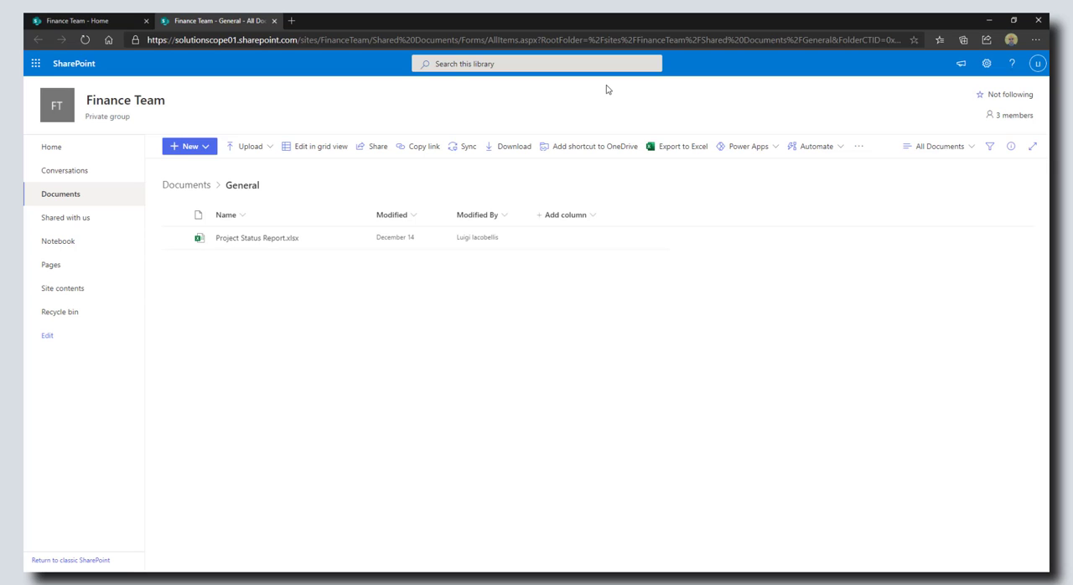
mouse_move(302, 93)
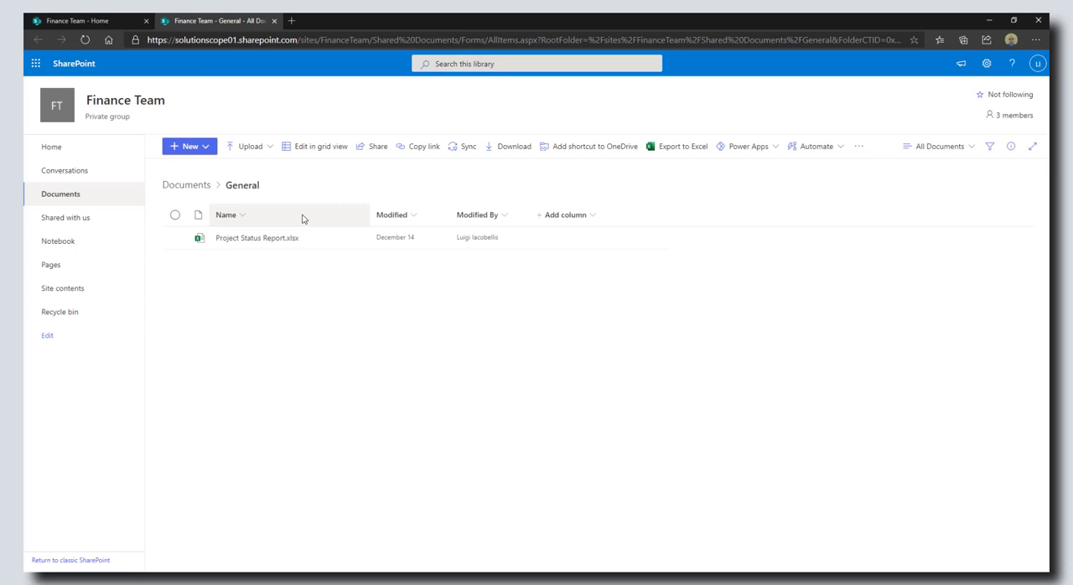
mouse_move(295, 218)
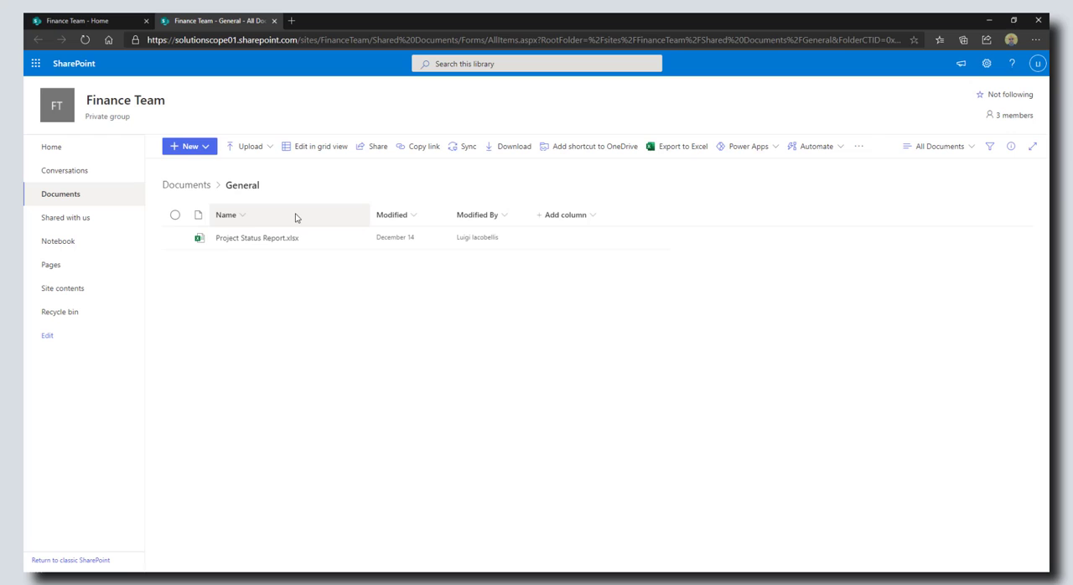
mouse_move(51, 265)
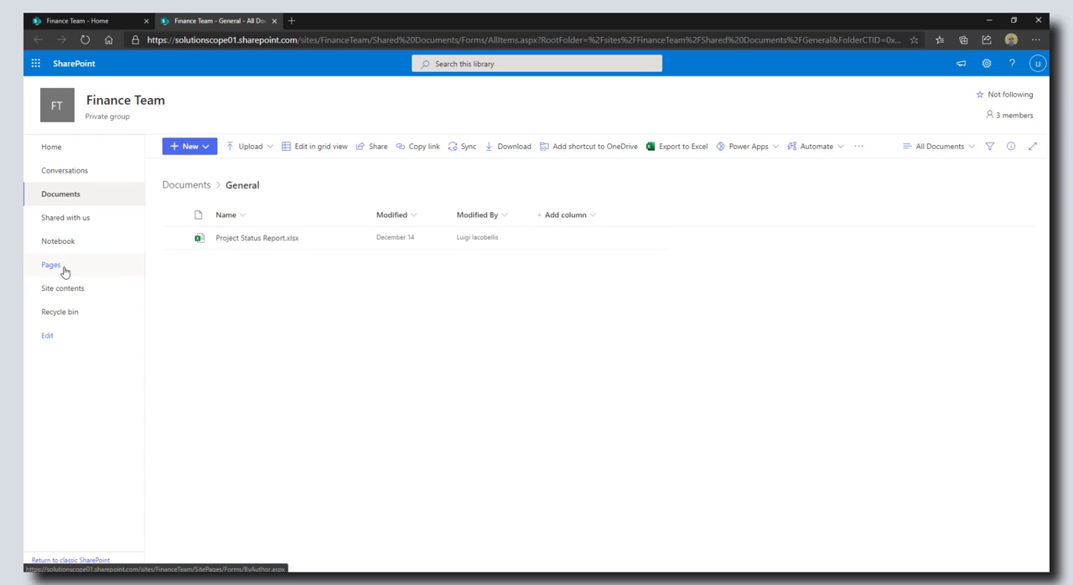
Step: Go to the Finance Team site's Site Pages library from the left navigation
click(51, 265)
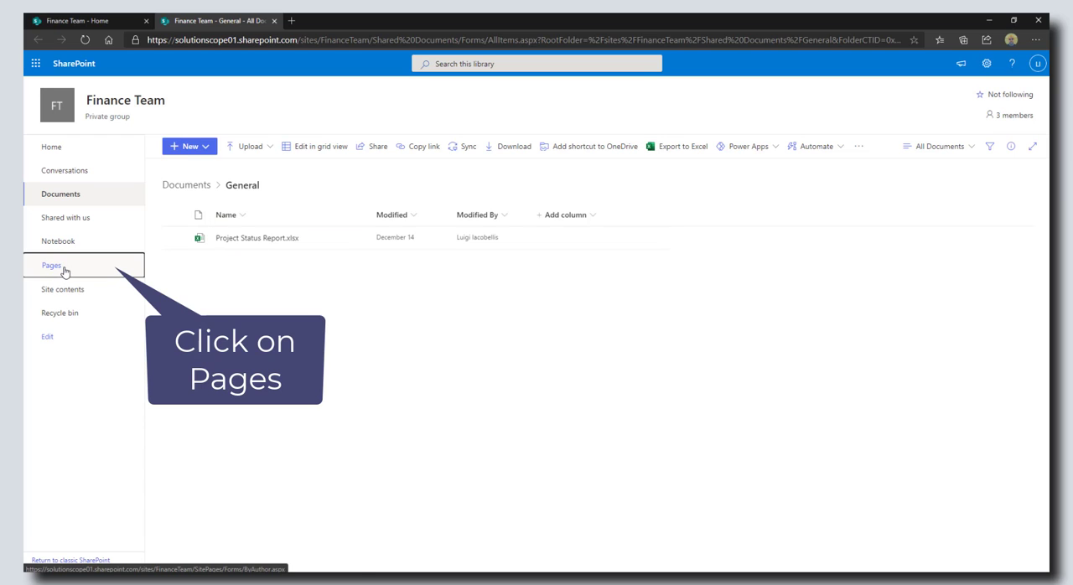
click(50, 265)
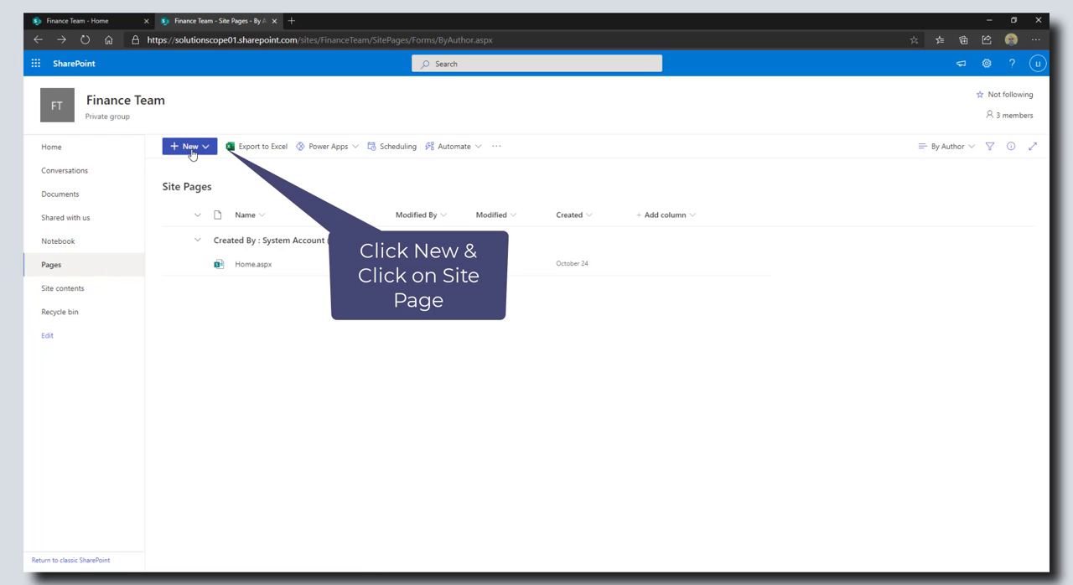
Step: Create a new, untitled Site Page from the + New menu
click(190, 146)
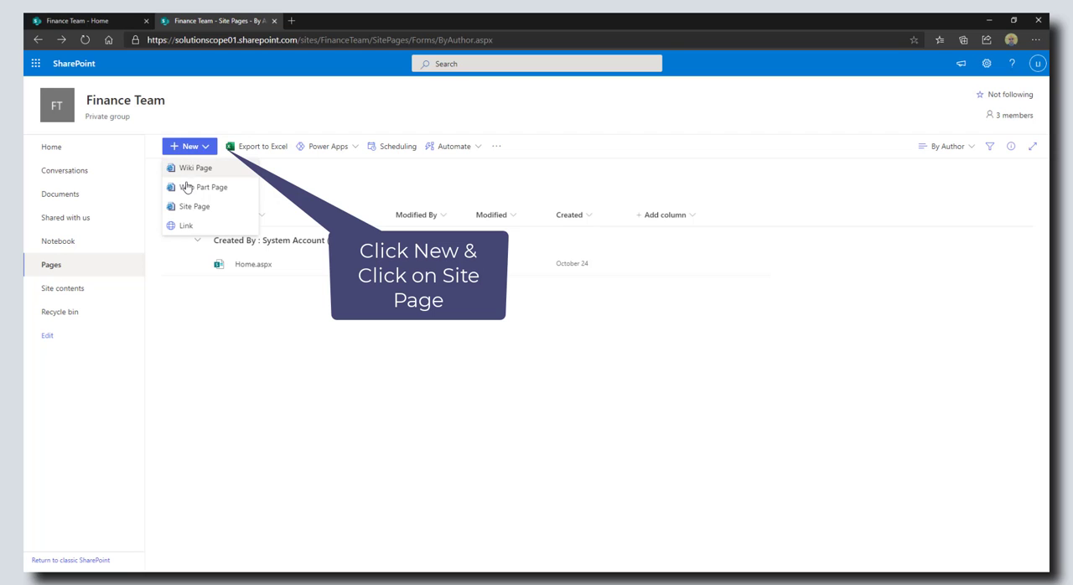
click(194, 207)
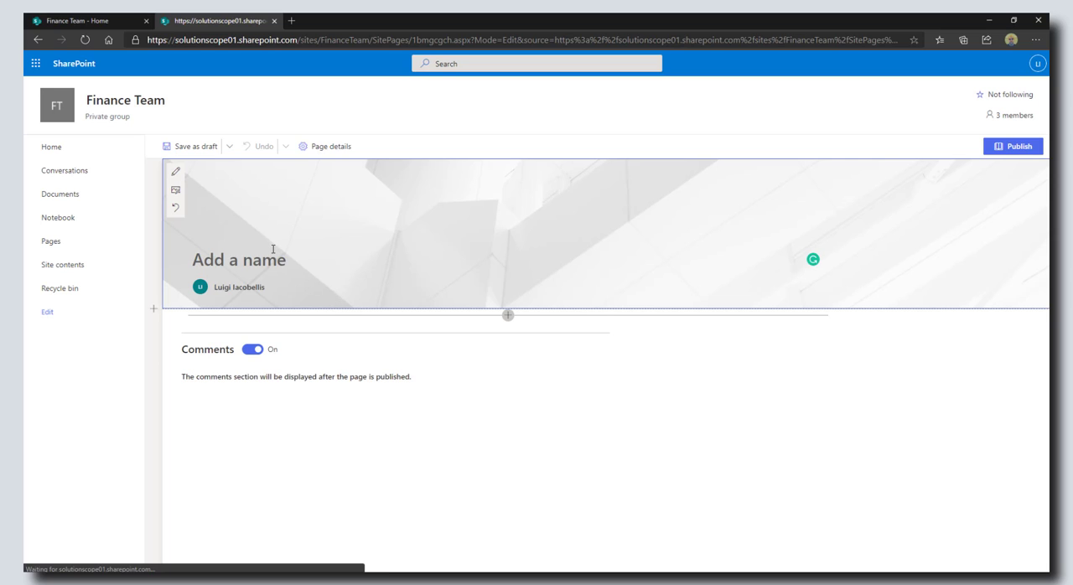
Step: Title the new page 'Finance Team Updates'
text(F)
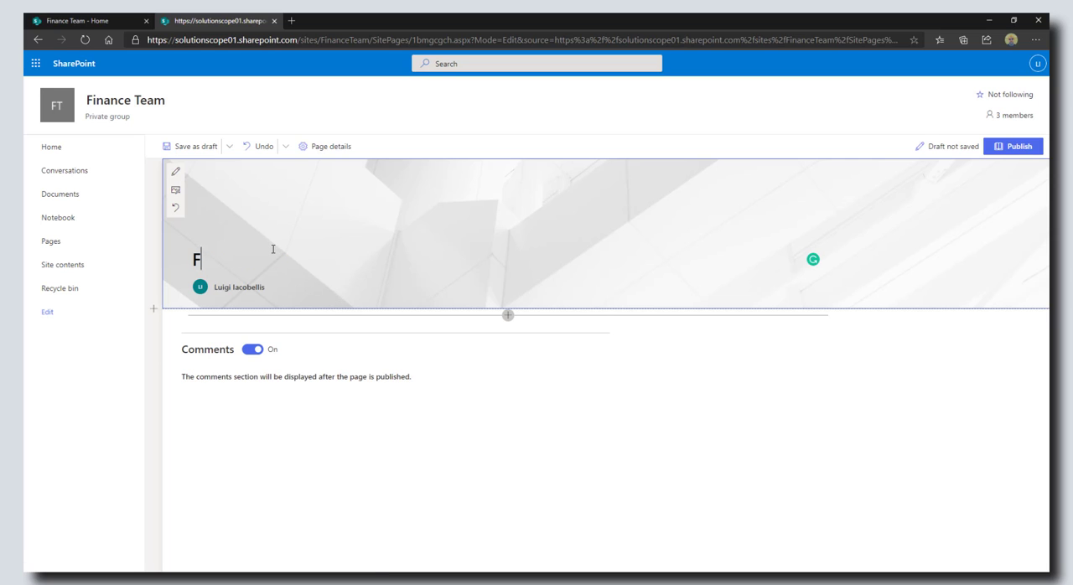
text(inance Team U)
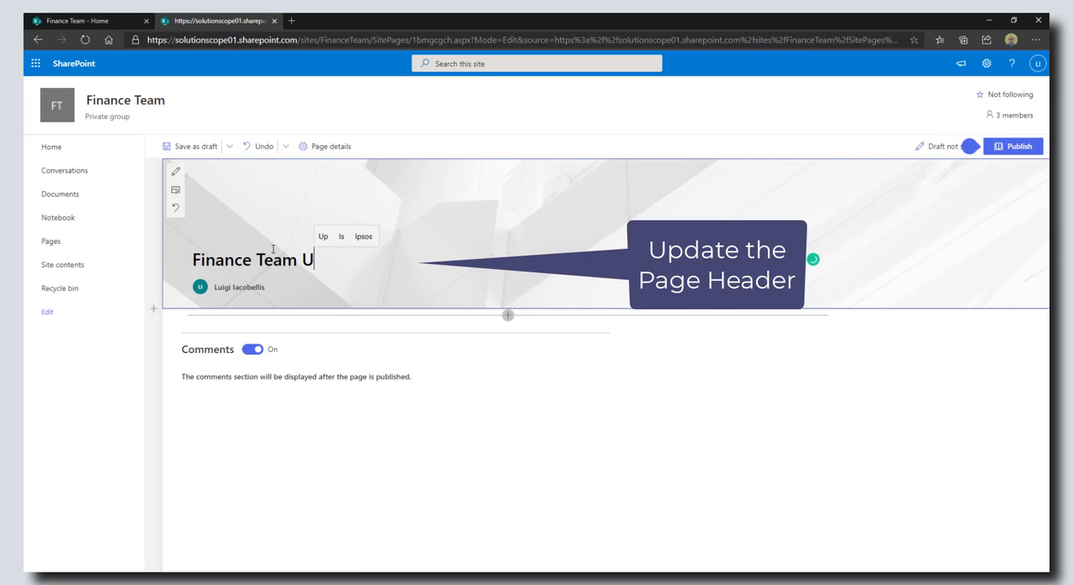
text(pdates)
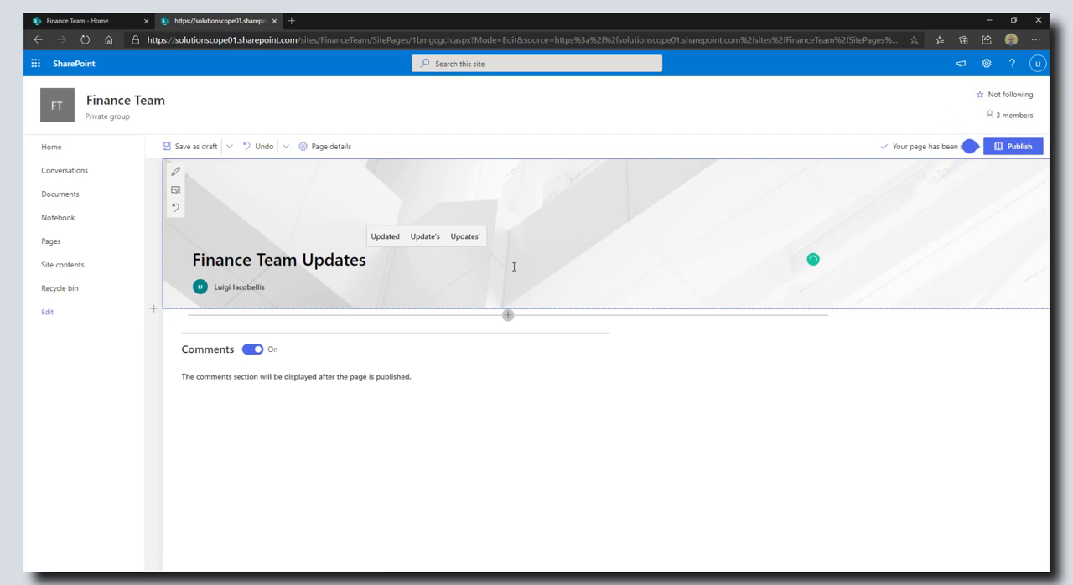
mouse_move(290, 174)
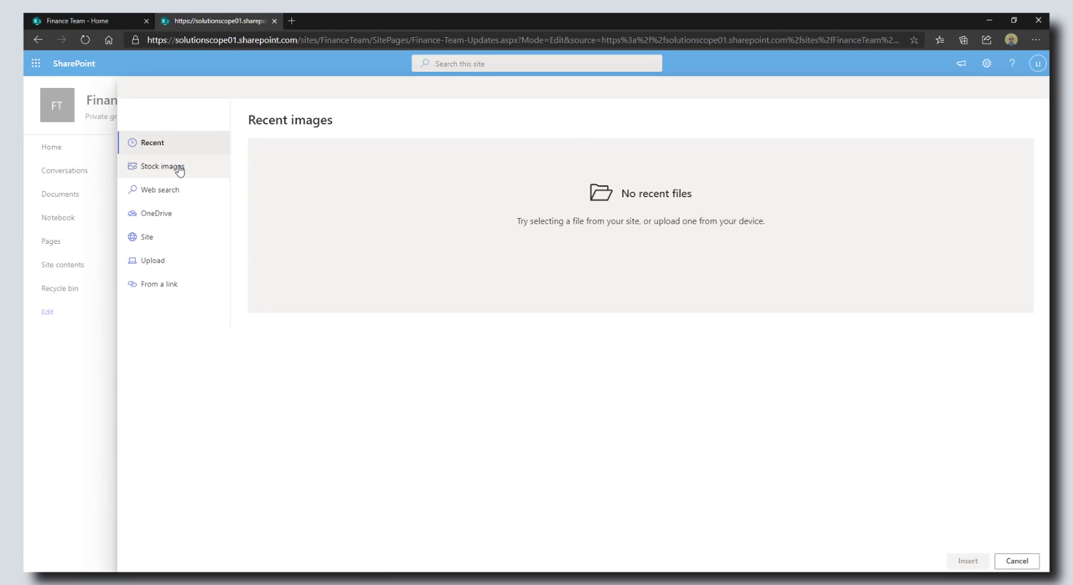
Step: Search stock images for 'finance' and insert the blue digital finance photo as the header
click(161, 166)
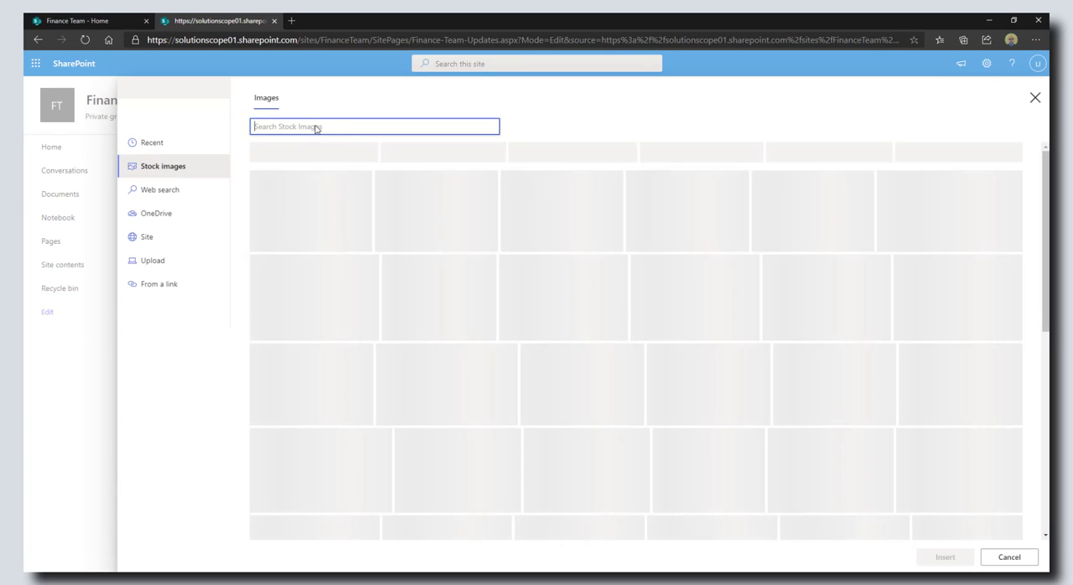
text(finance)
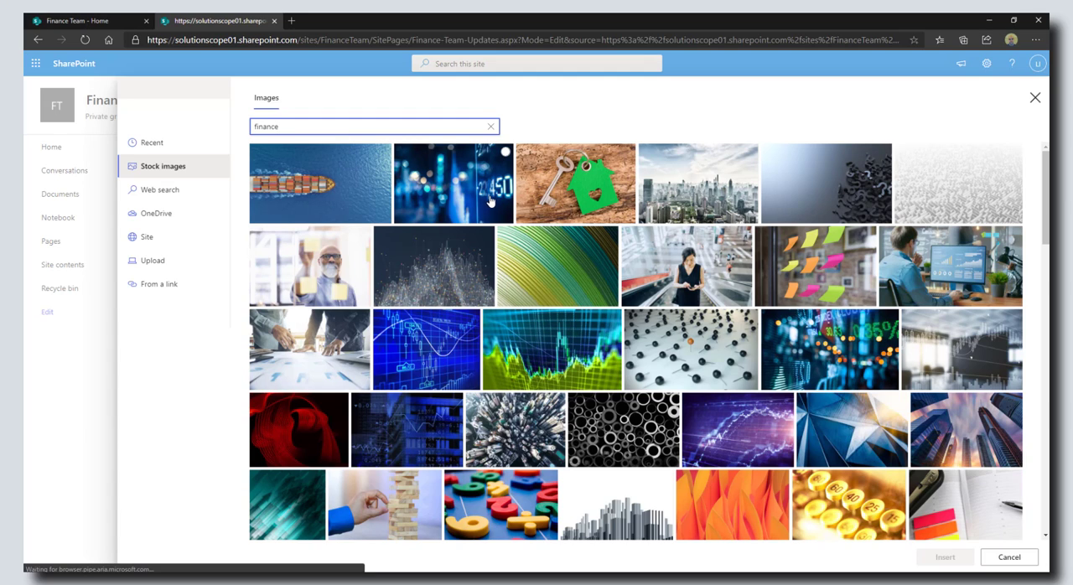
click(453, 183)
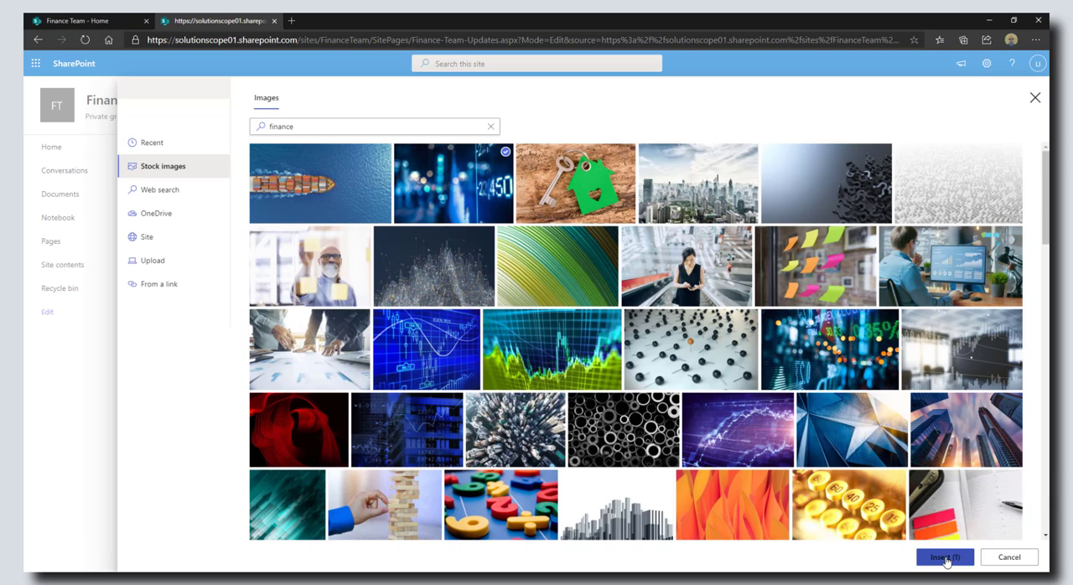
click(944, 557)
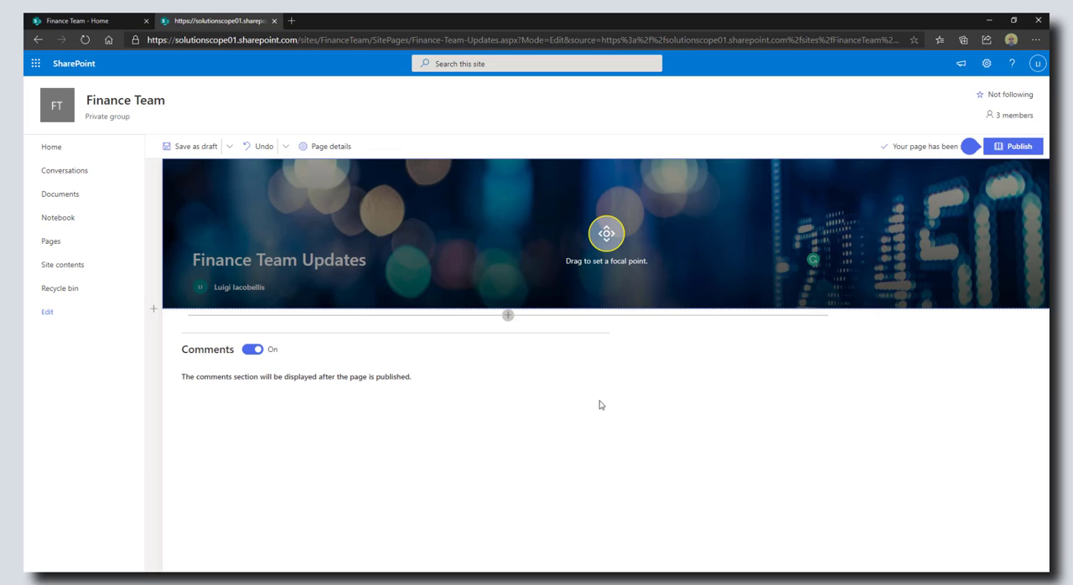
mouse_move(502, 337)
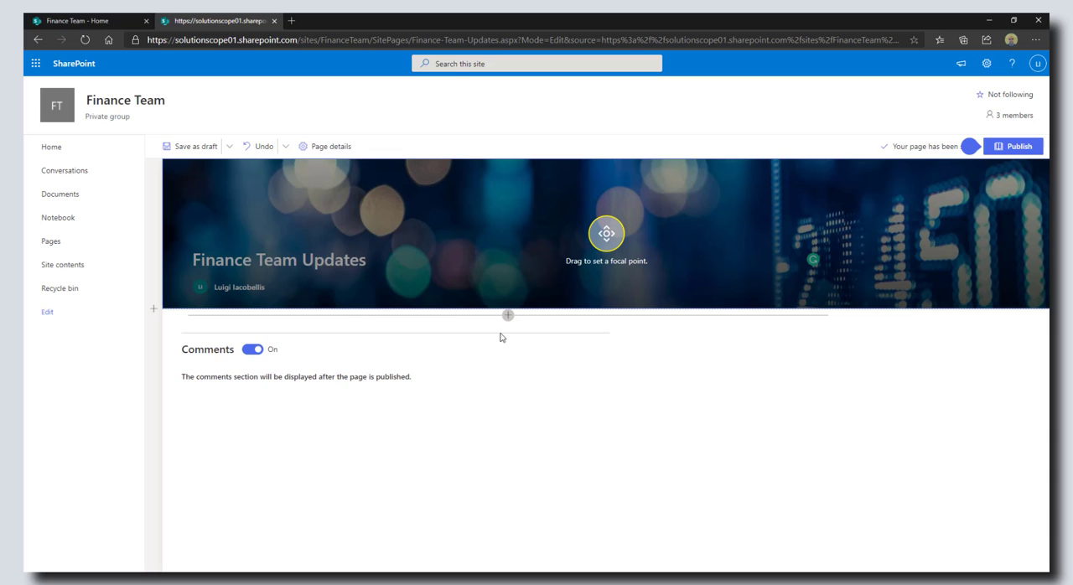
mouse_move(507, 316)
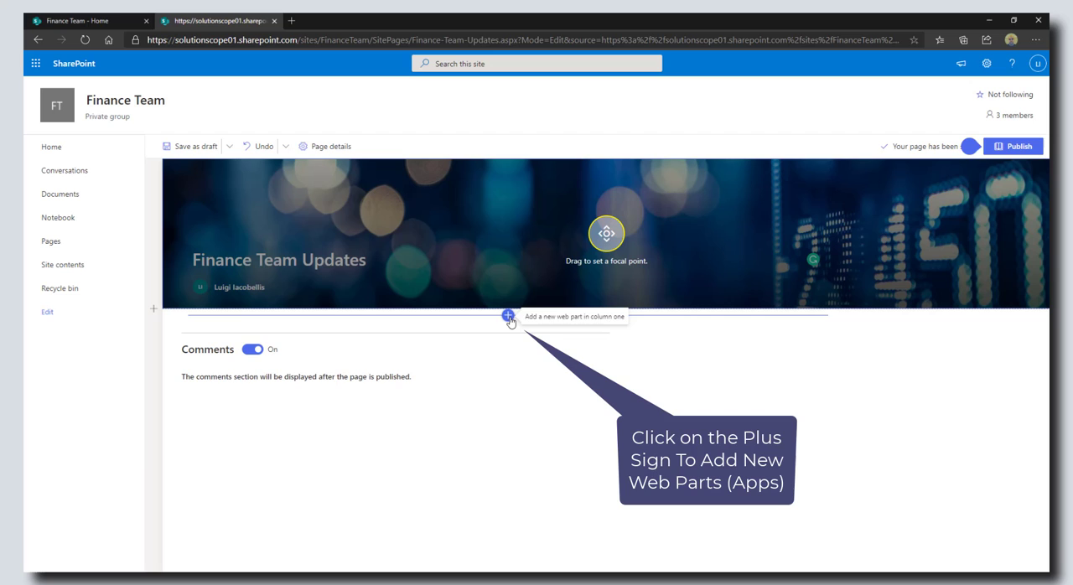
Step: Insert a World clock (Locations and times) web part below the header image
click(507, 316)
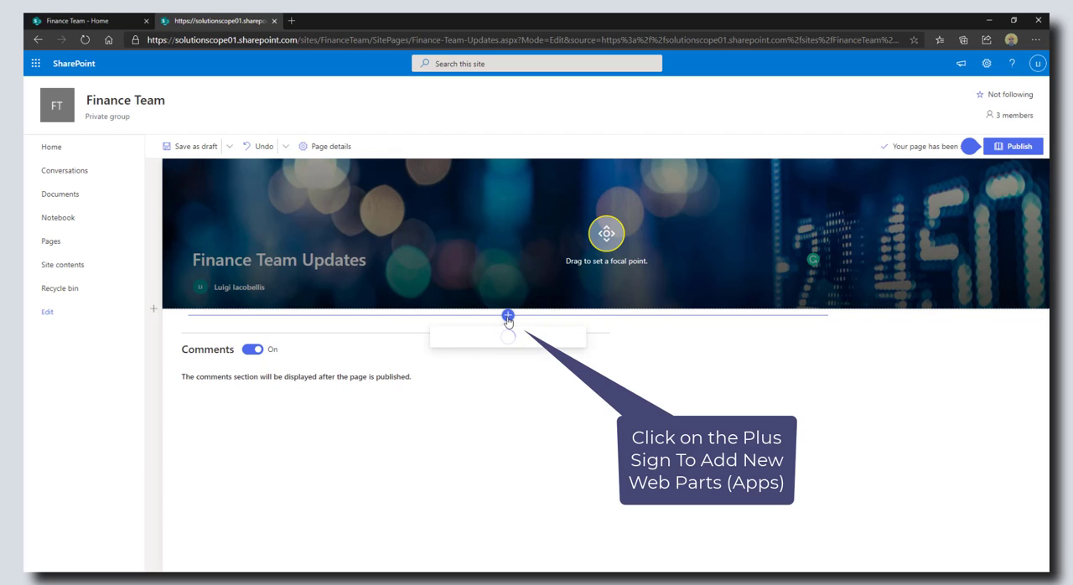
click(507, 315)
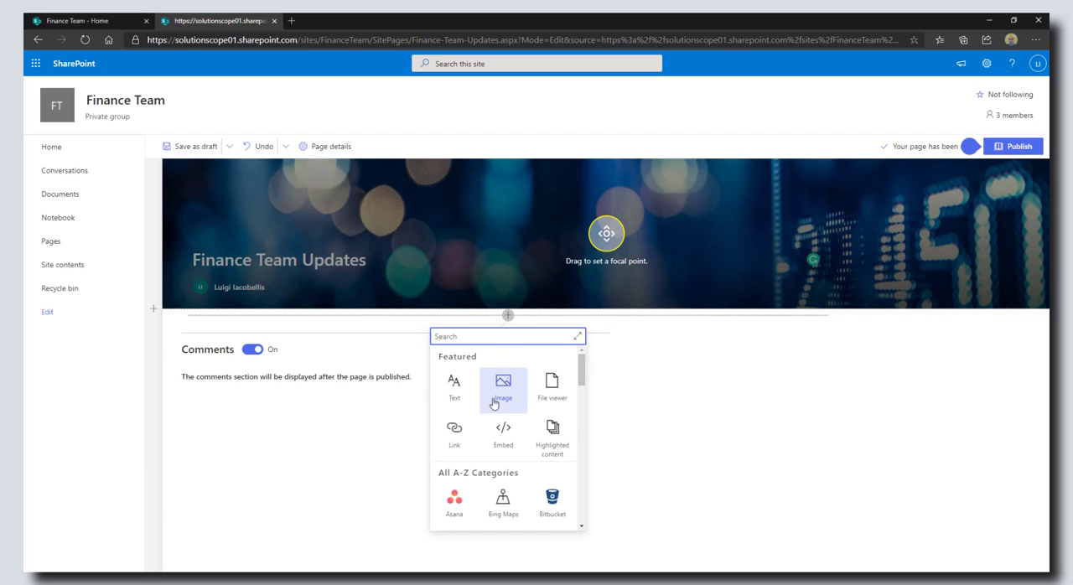
scroll(down, 3)
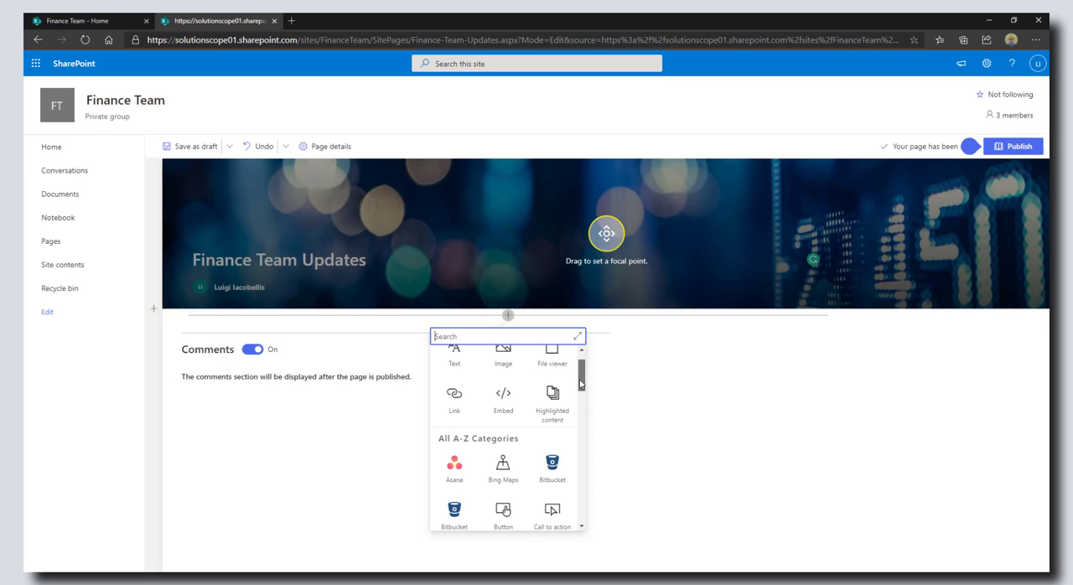
scroll(down, 3)
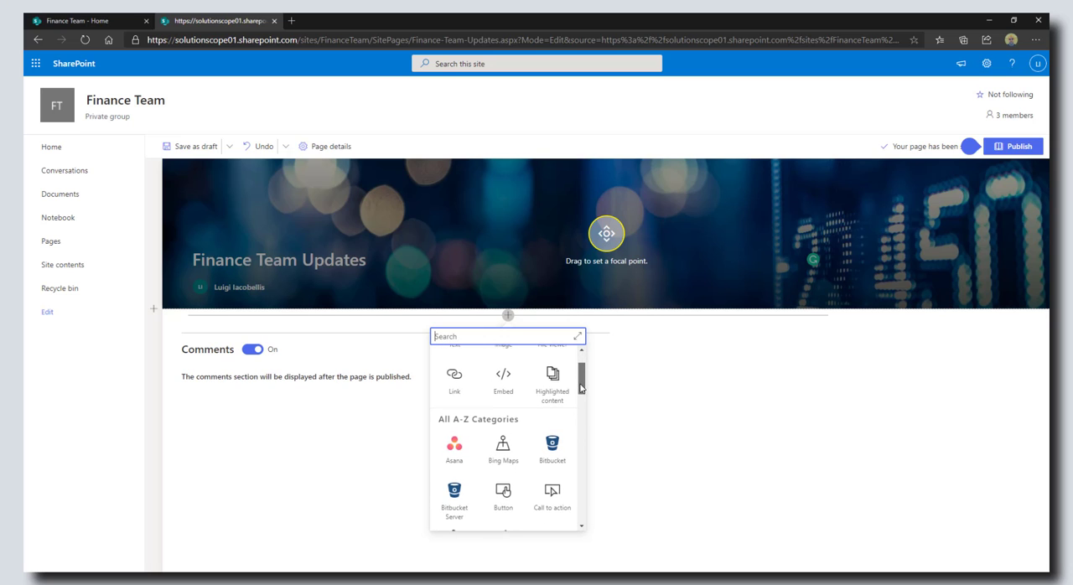
scroll(down, 3)
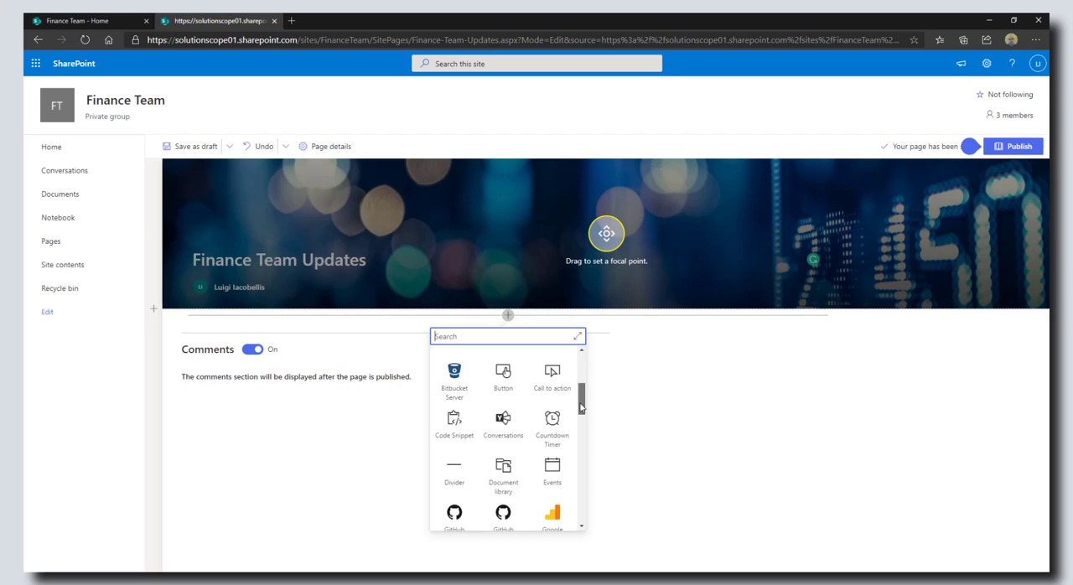
scroll(down, 3)
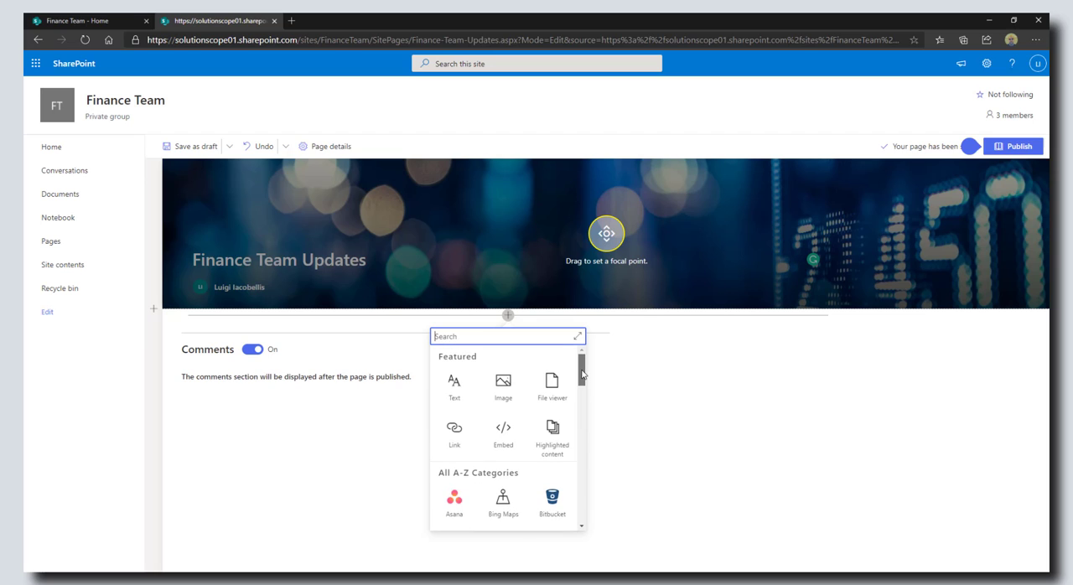
scroll(down, 3)
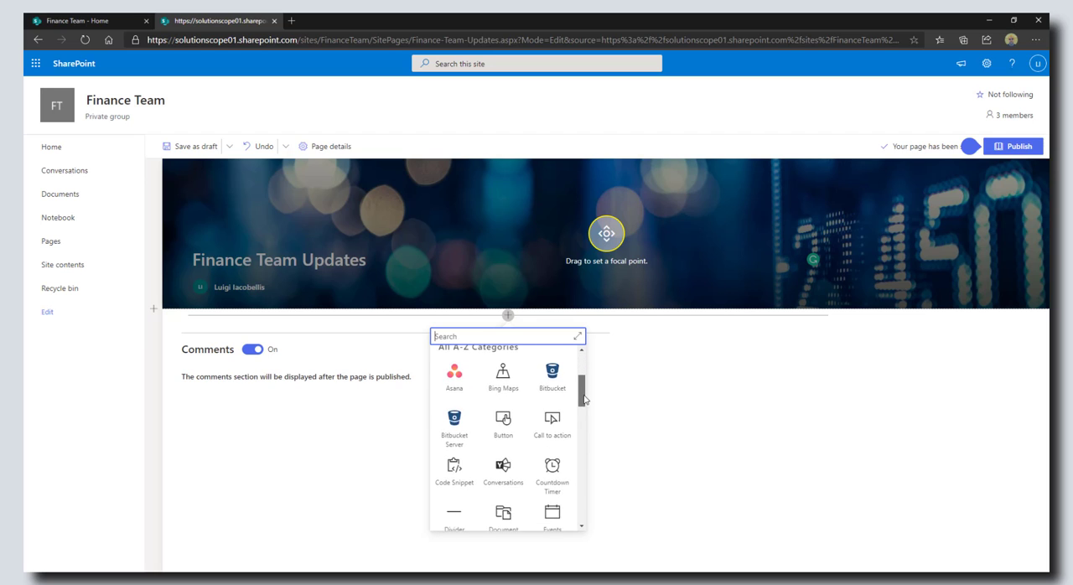
scroll(down, 3)
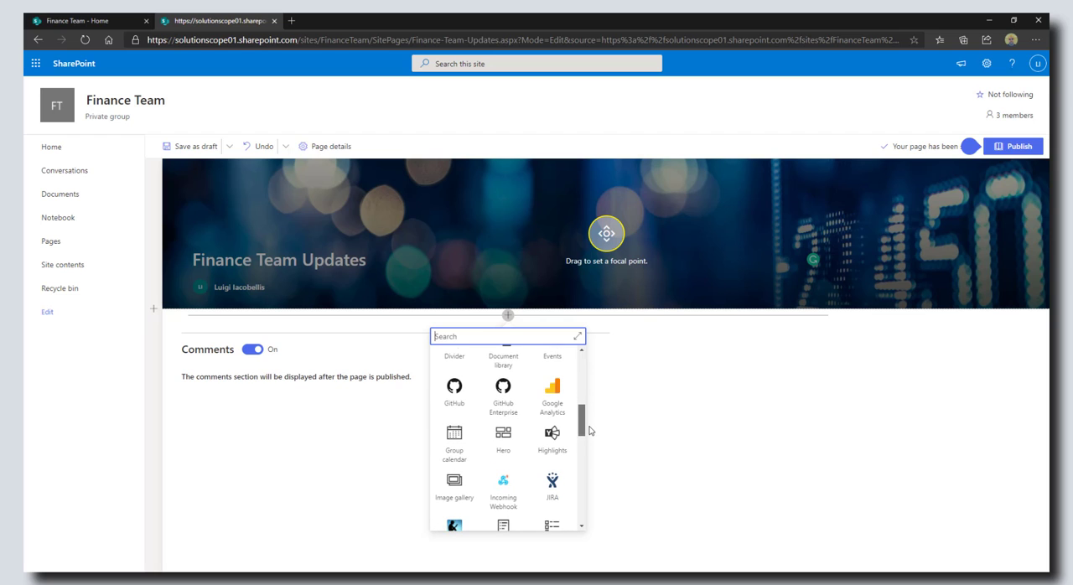
scroll(down, 3)
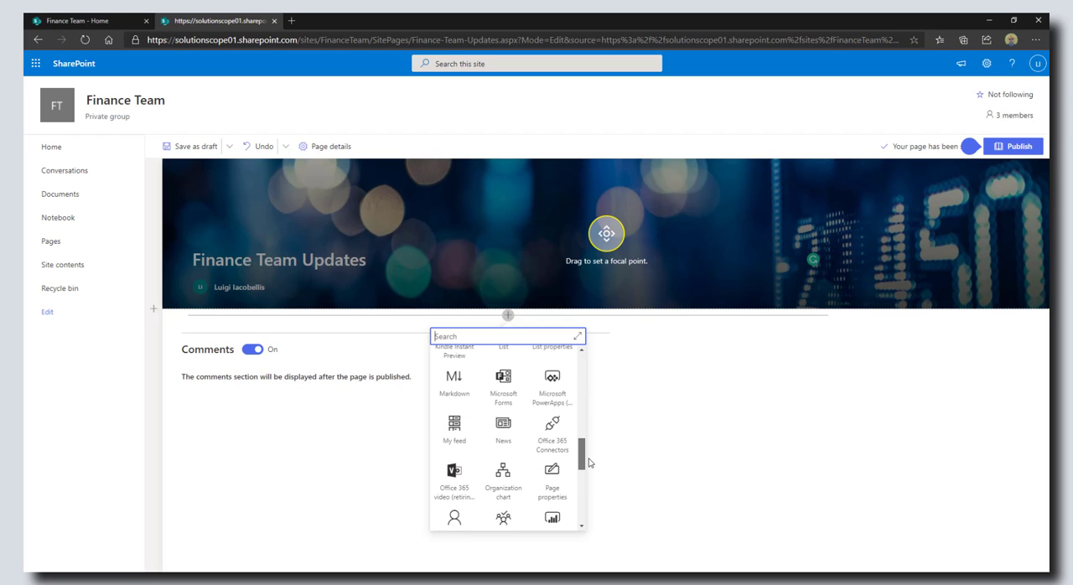
scroll(down, 3)
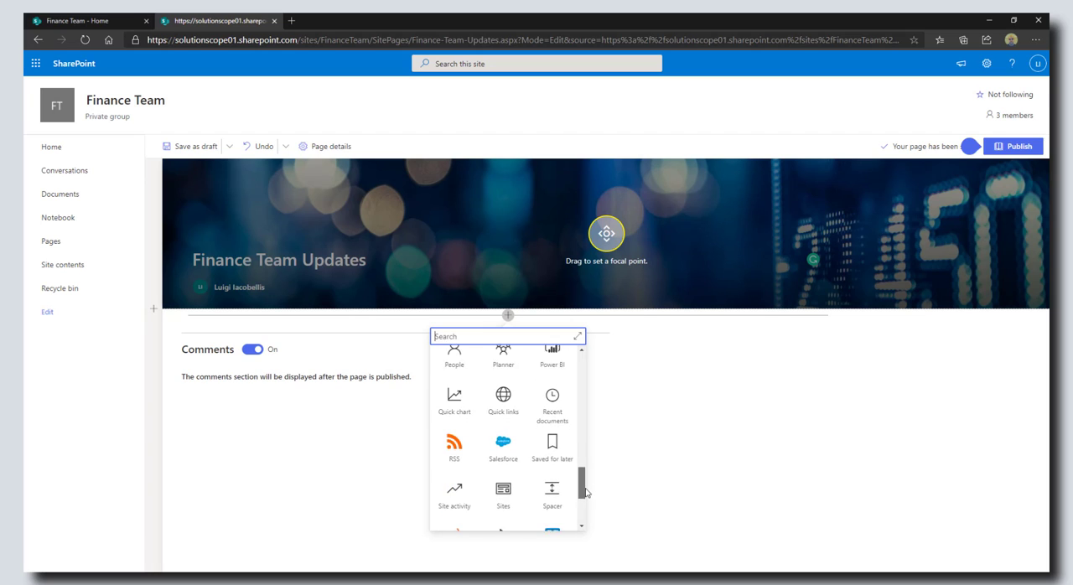
scroll(down, 3)
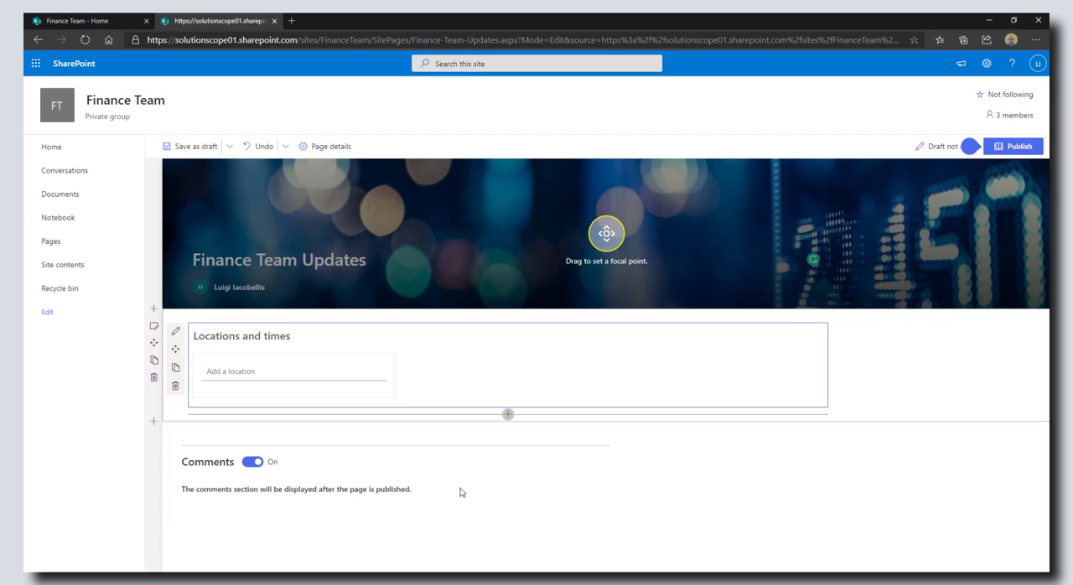
click(294, 370)
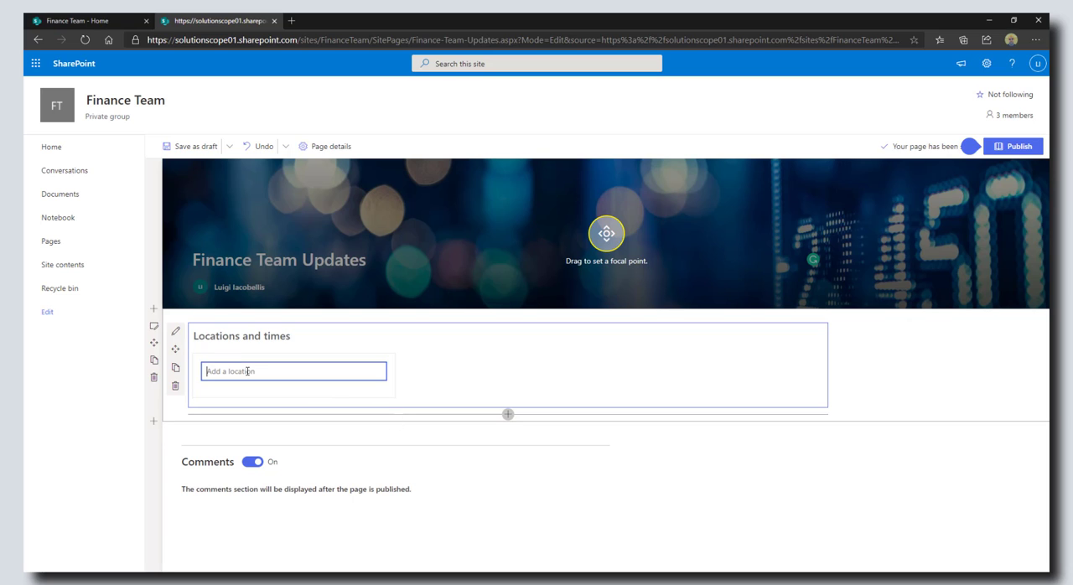
Step: Add New York, Toronto and Dubai as the world clock's locations
text(New York, NY)
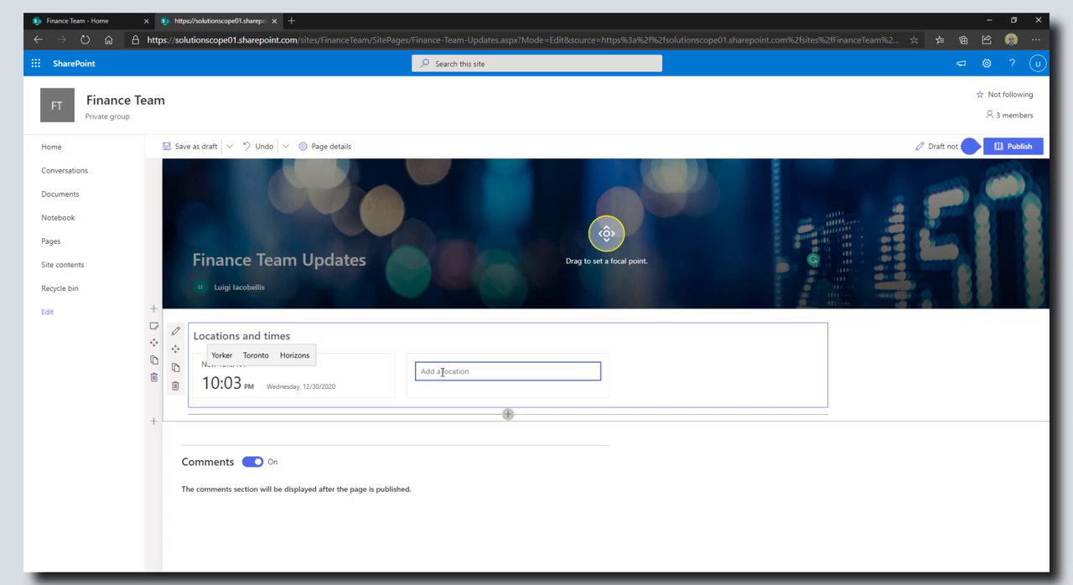
text(Toronto)
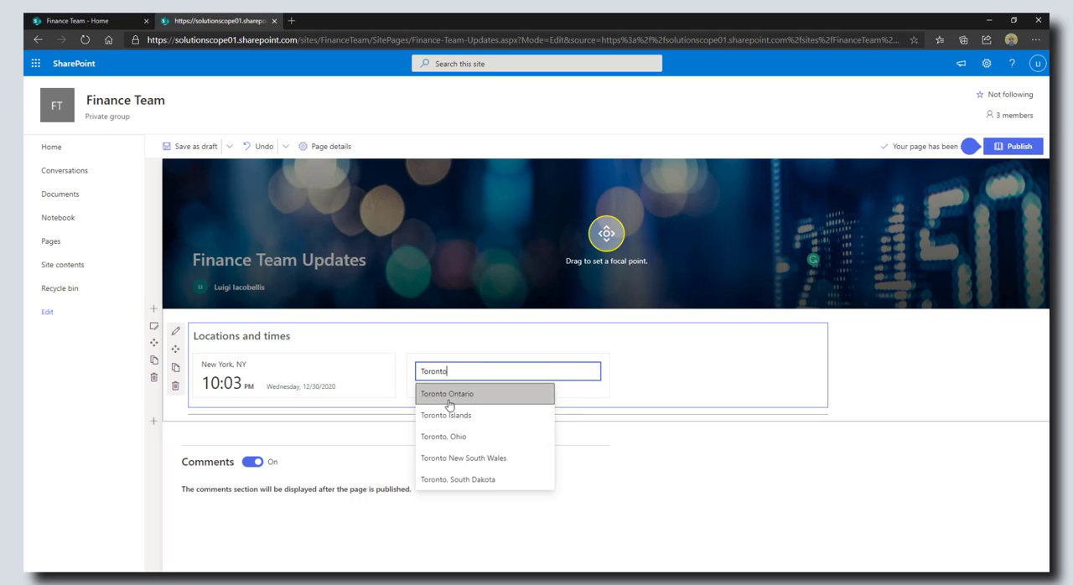
click(446, 393)
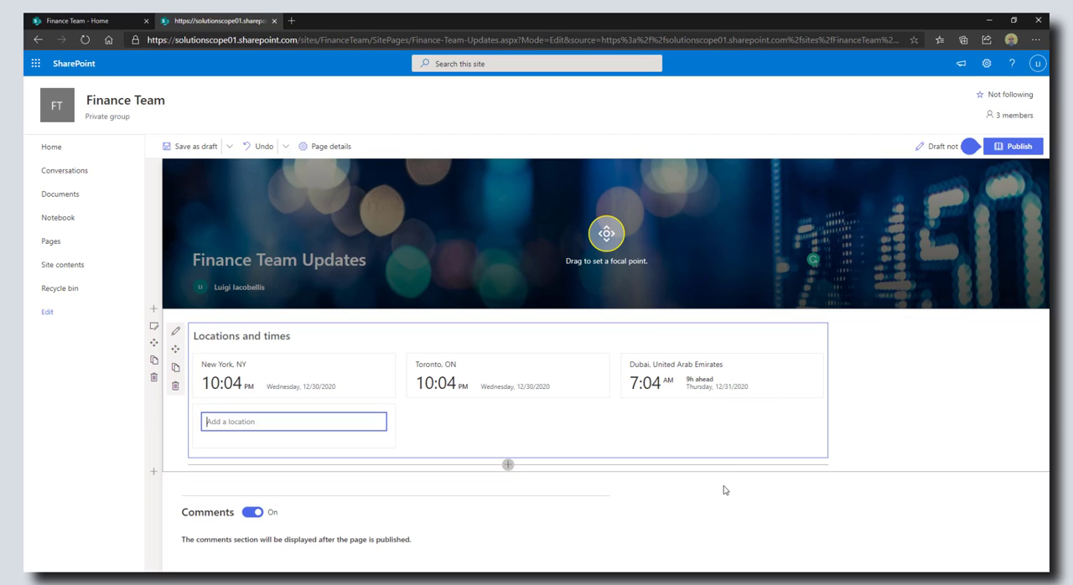
mouse_move(513, 476)
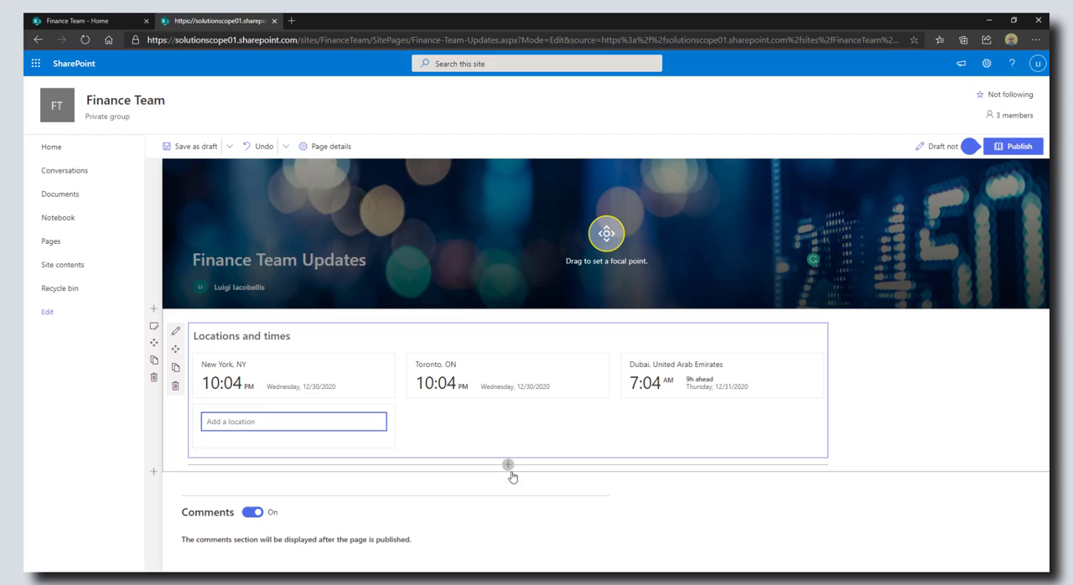
click(508, 480)
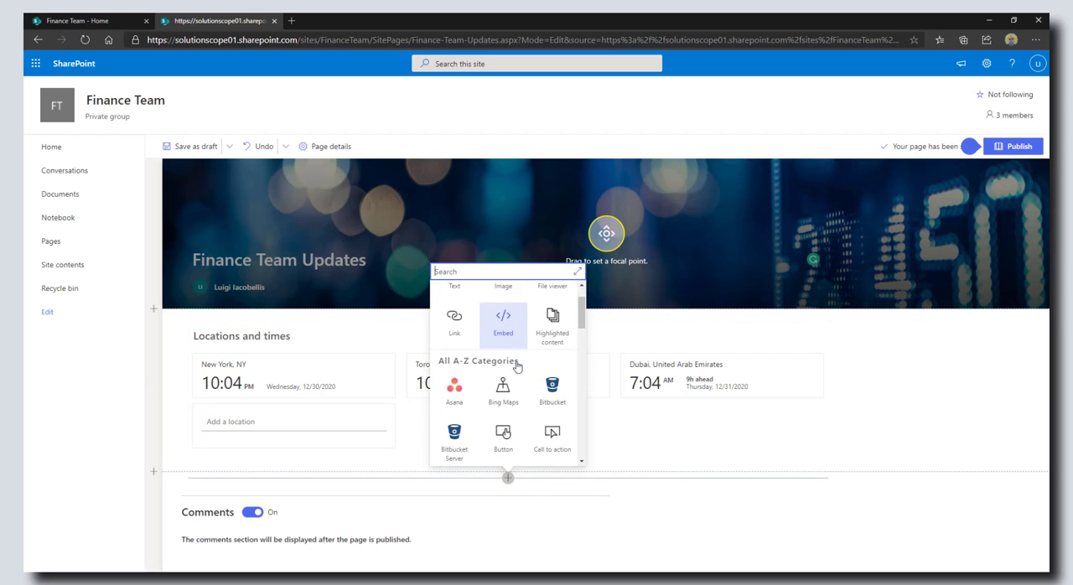
Step: Insert a News web part below the world clock and select it for editing
scroll(down, 3)
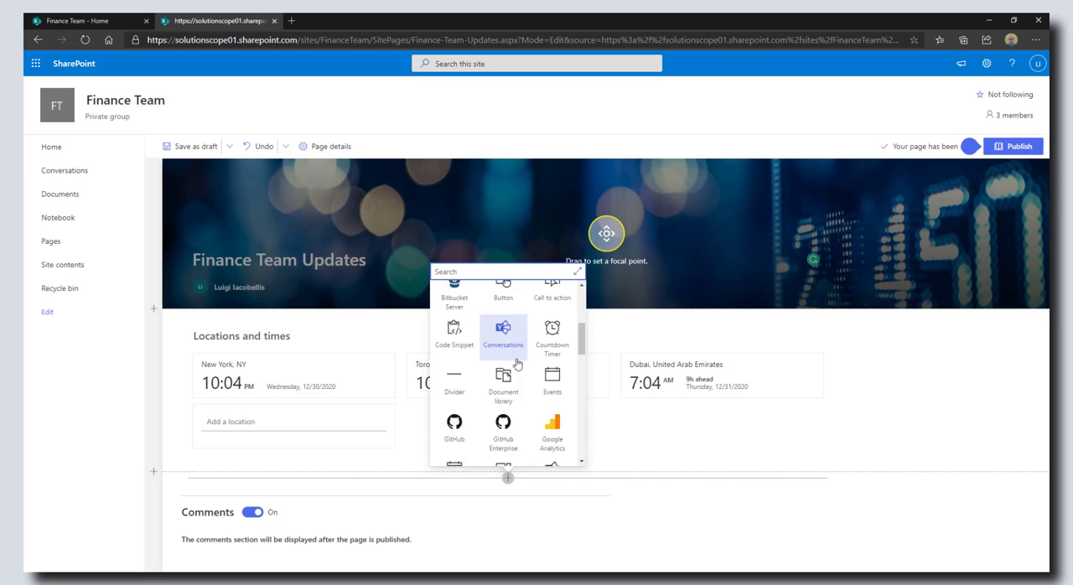
scroll(down, 3)
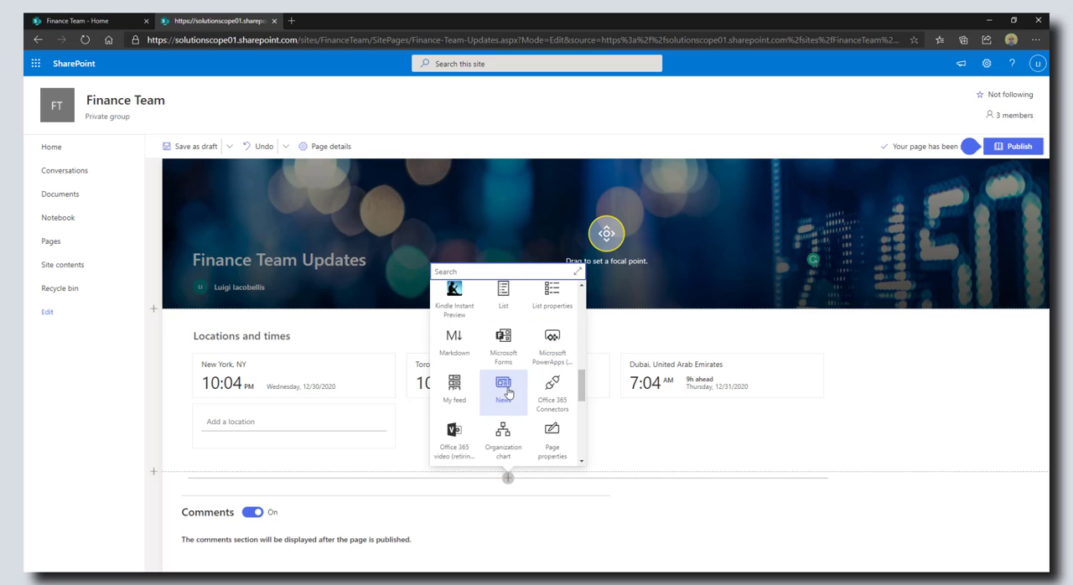
mouse_move(503, 393)
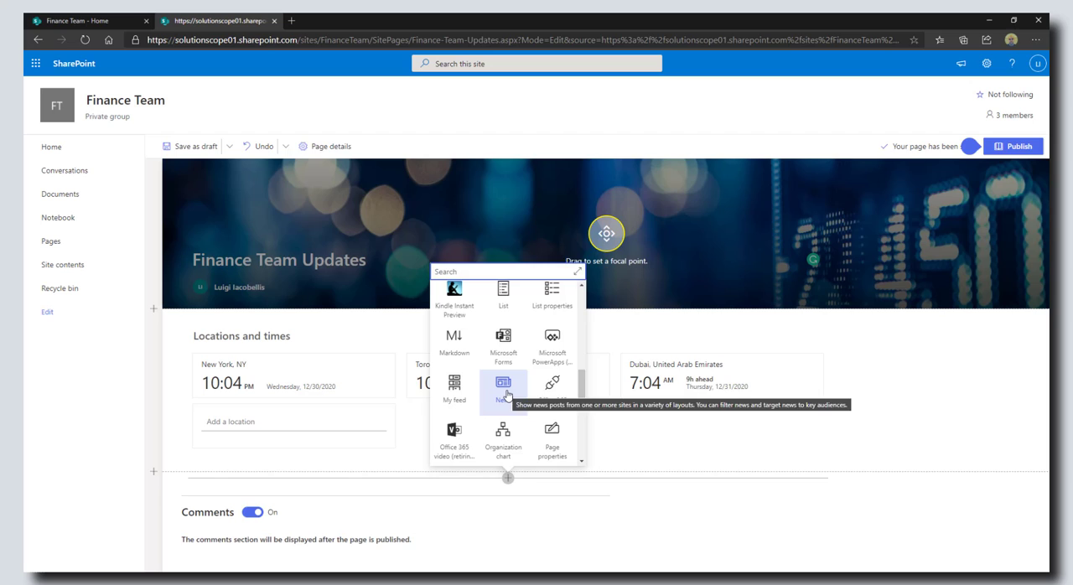
click(503, 389)
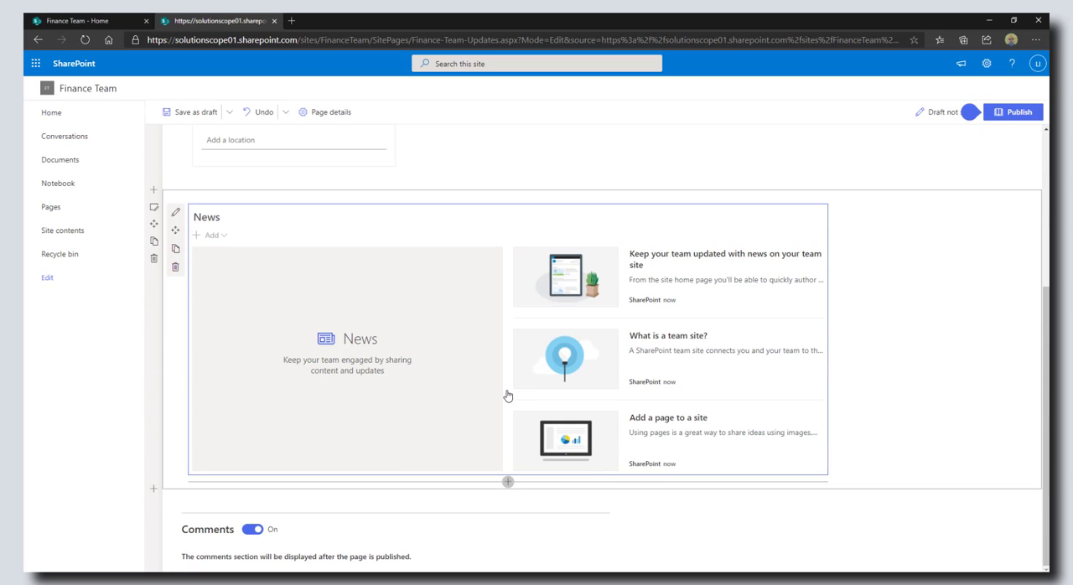
mouse_move(373, 371)
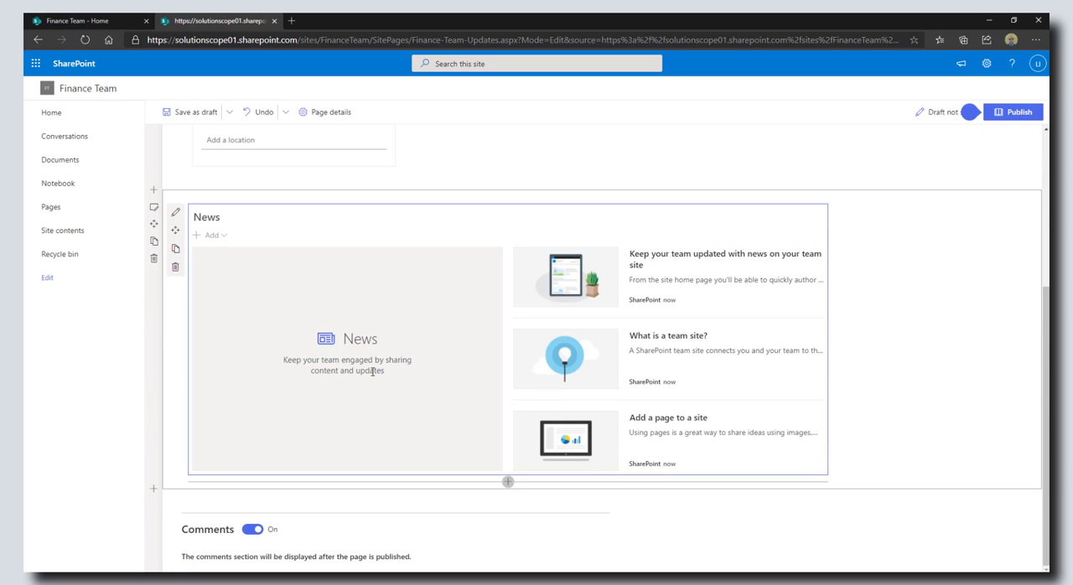
click(191, 111)
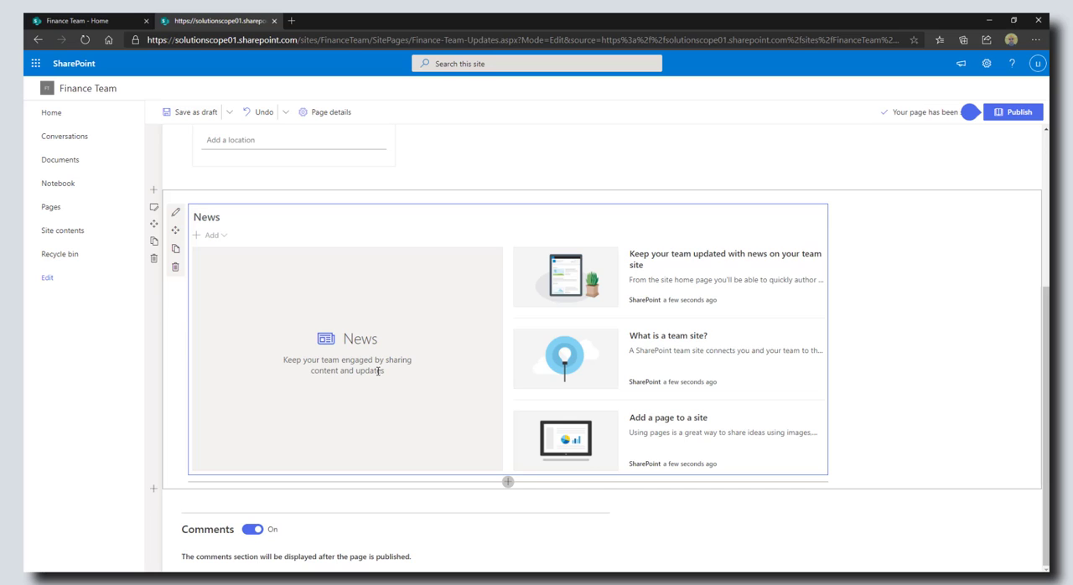
mouse_move(177, 221)
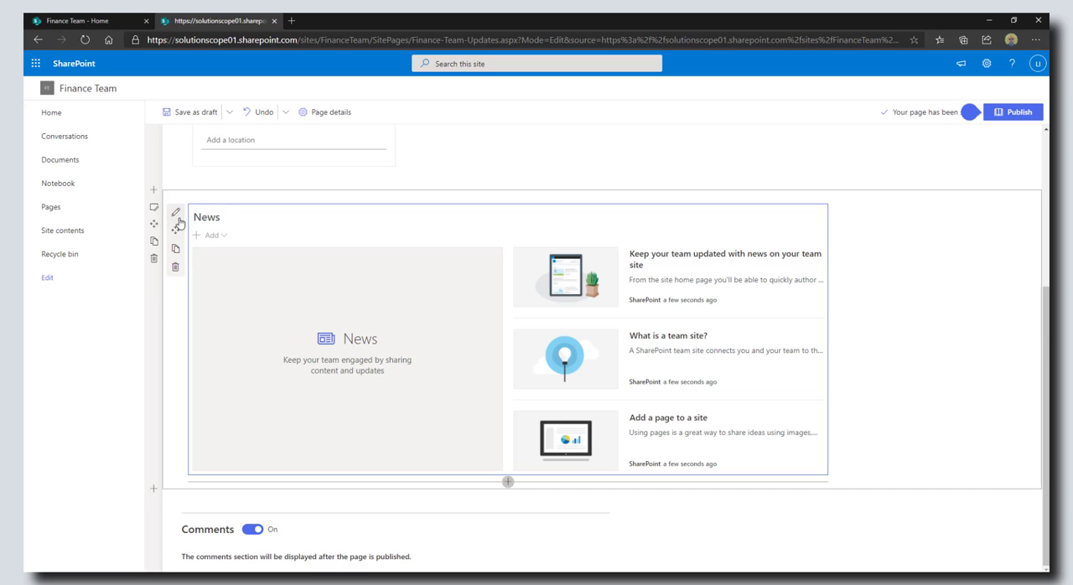
Step: In the News web part settings, change the layout from Top story to List
click(178, 219)
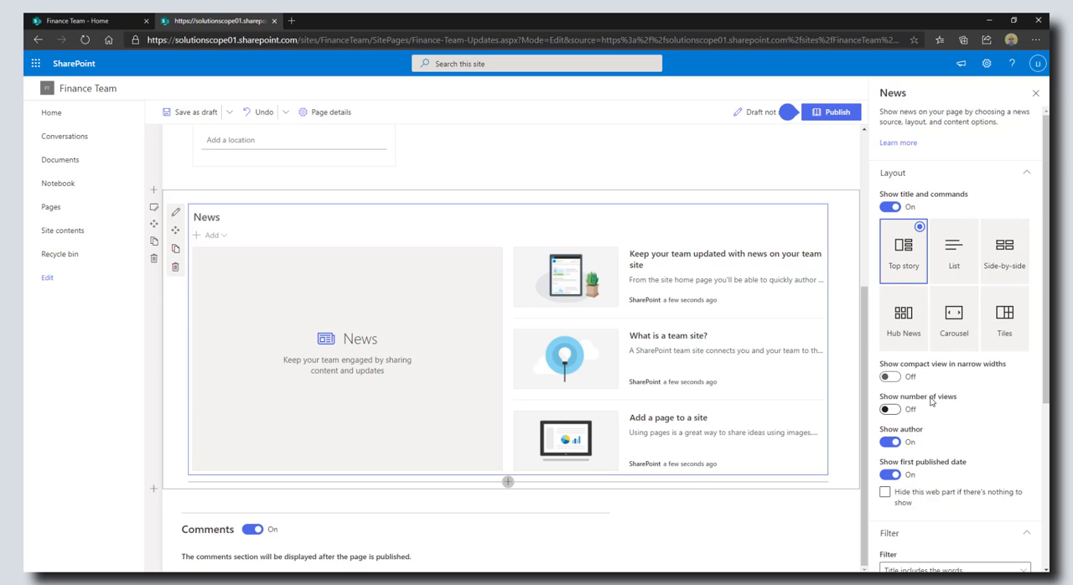
click(953, 250)
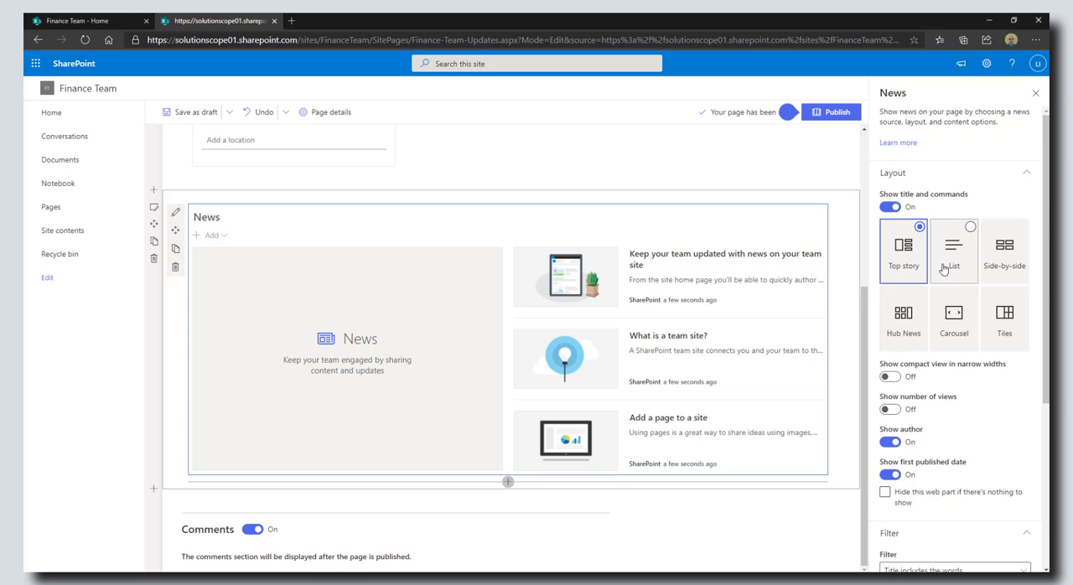
click(952, 250)
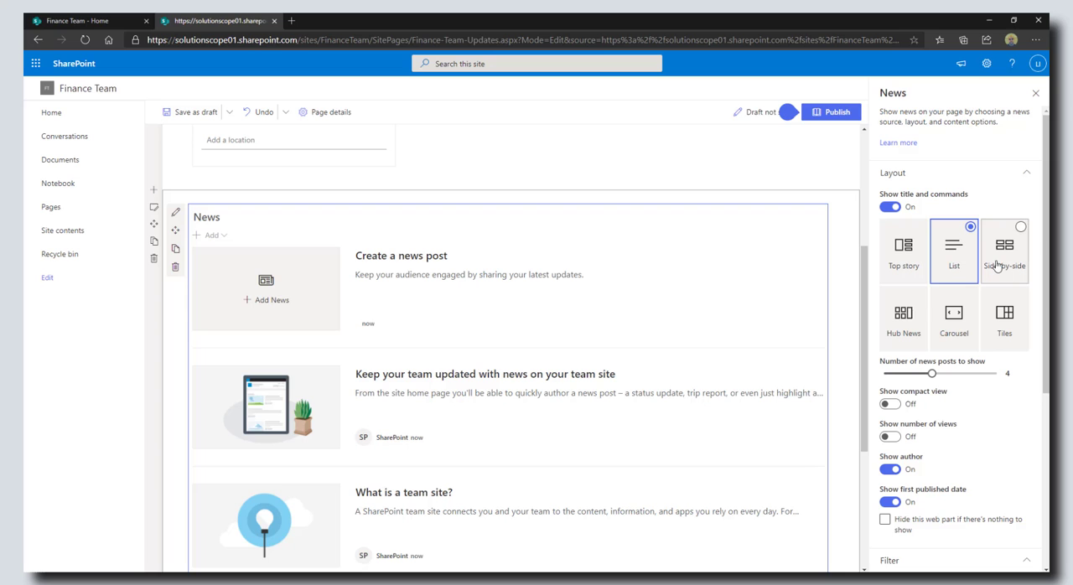
click(953, 250)
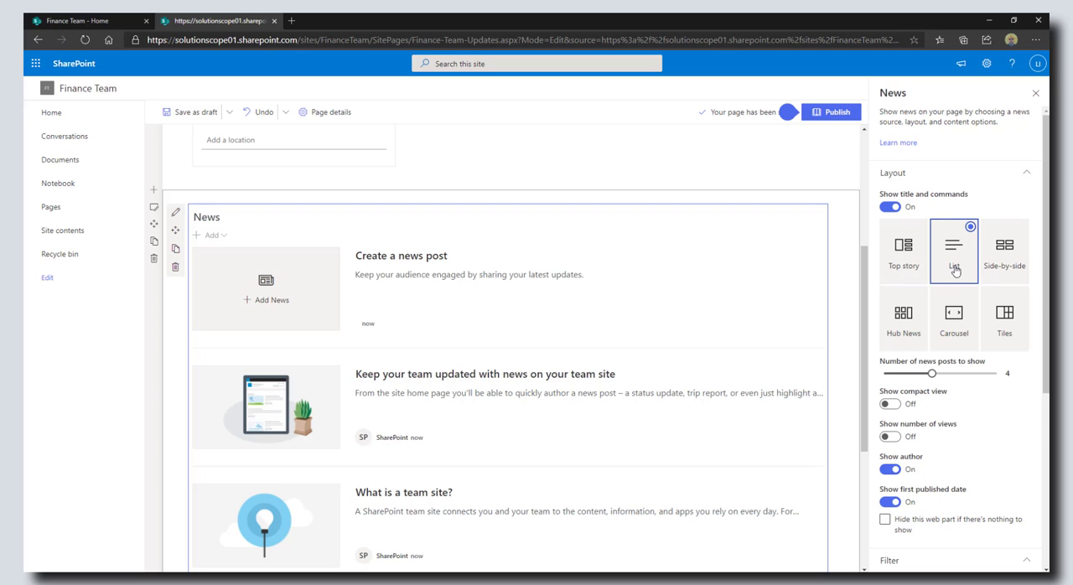
scroll(down, 3)
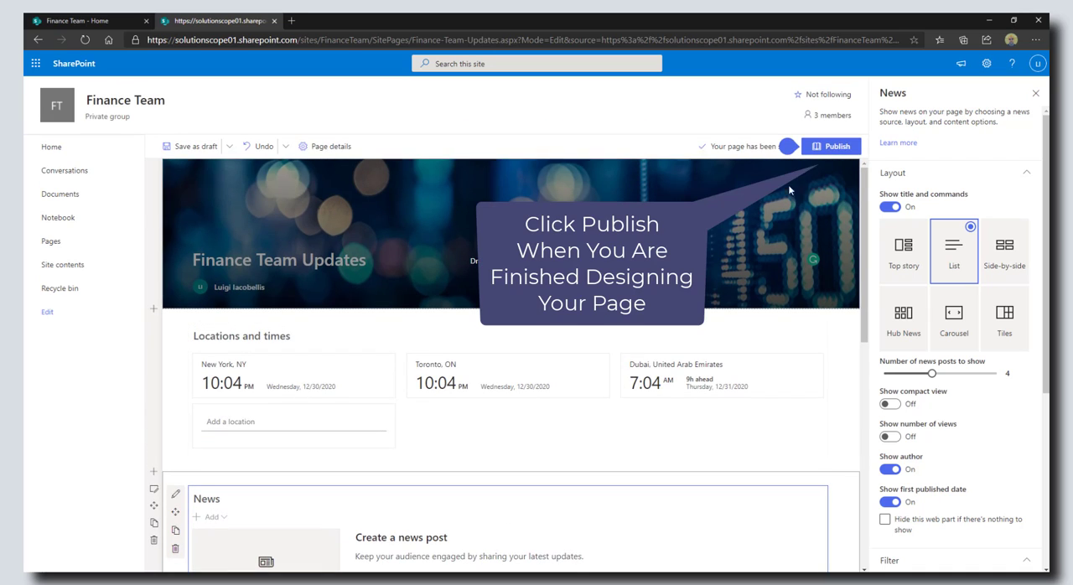
mouse_move(836, 146)
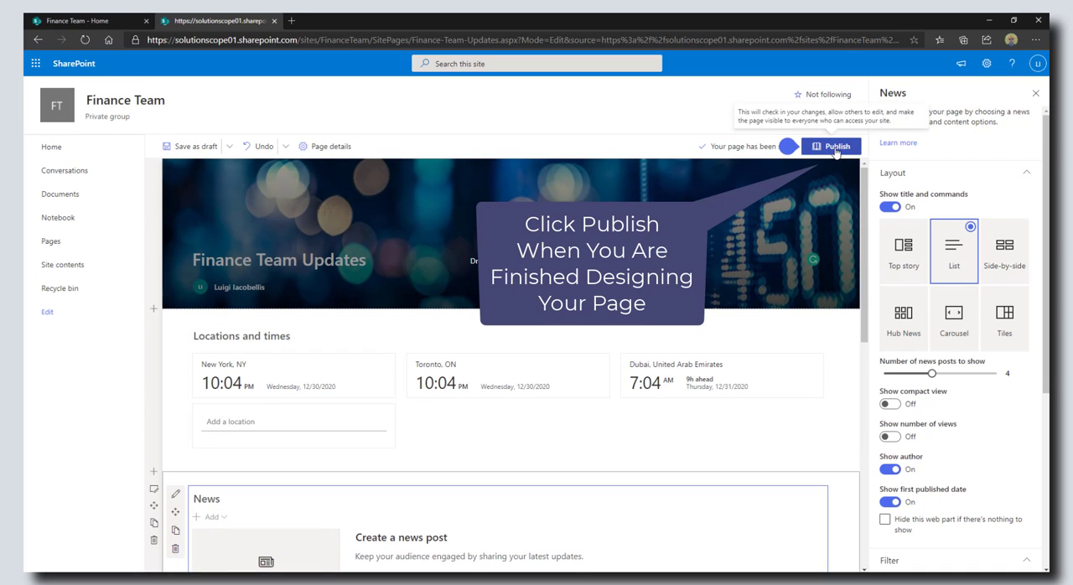
Step: Publish the page and review the header image, world clocks and News section
click(831, 146)
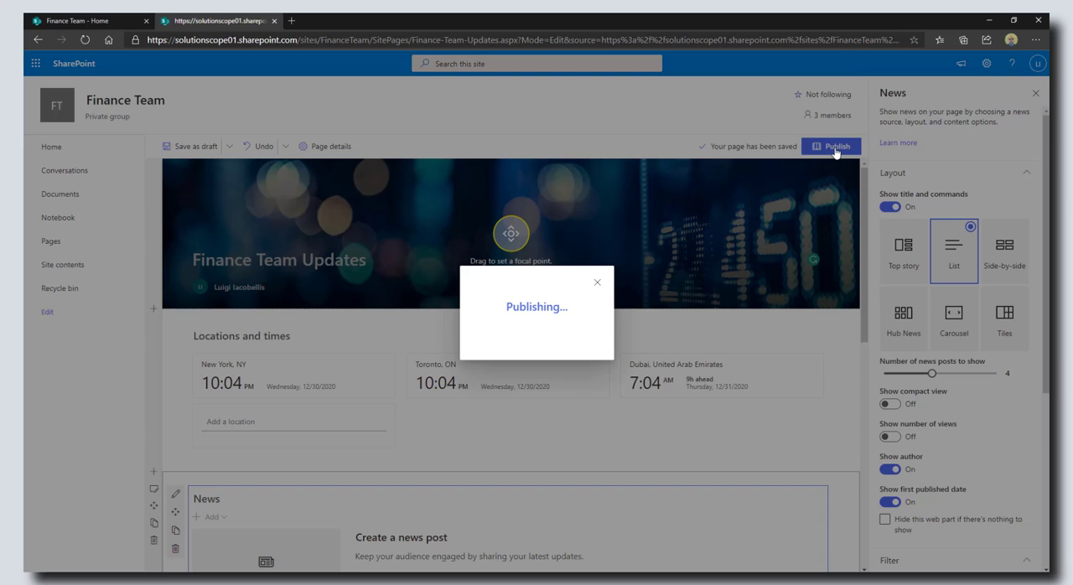
click(831, 146)
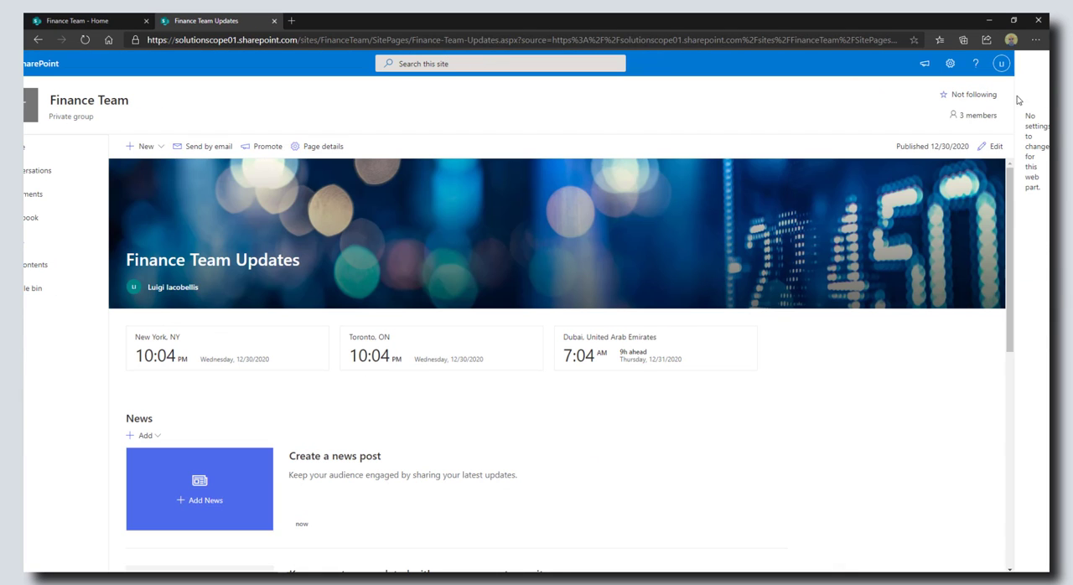
mouse_move(262, 288)
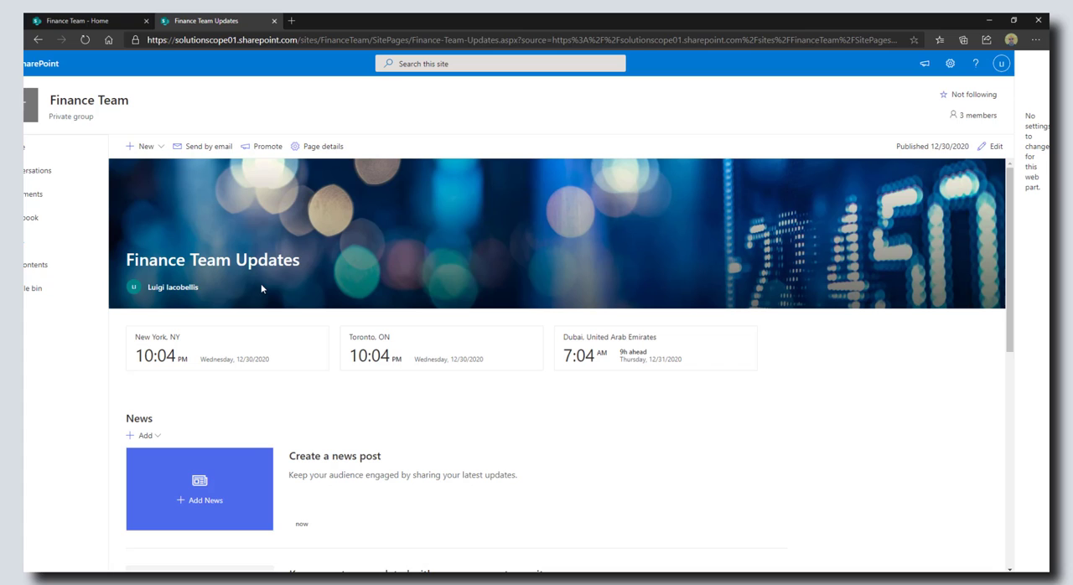
scroll(down, 3)
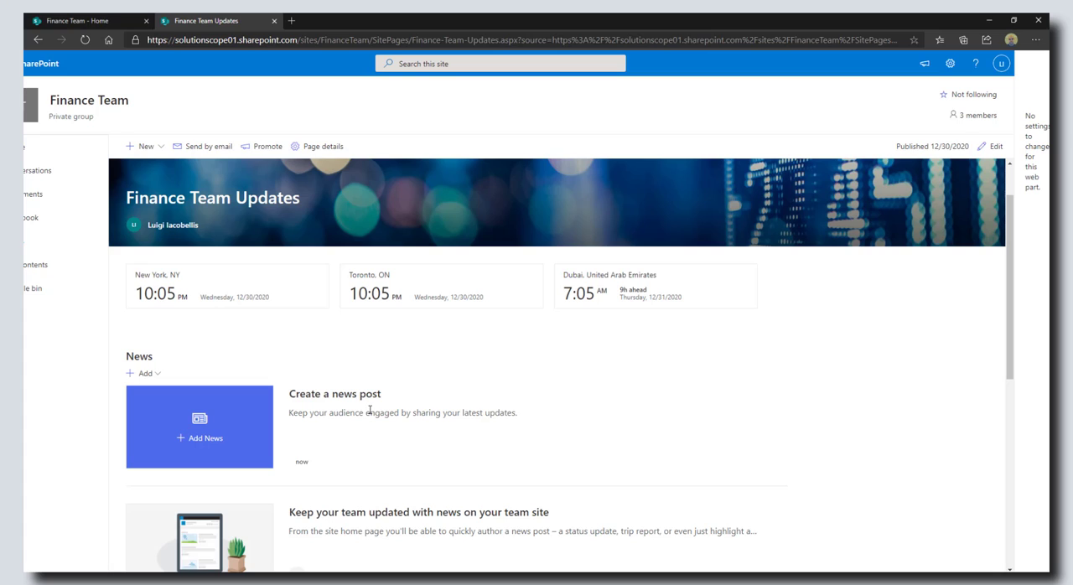
mouse_move(423, 453)
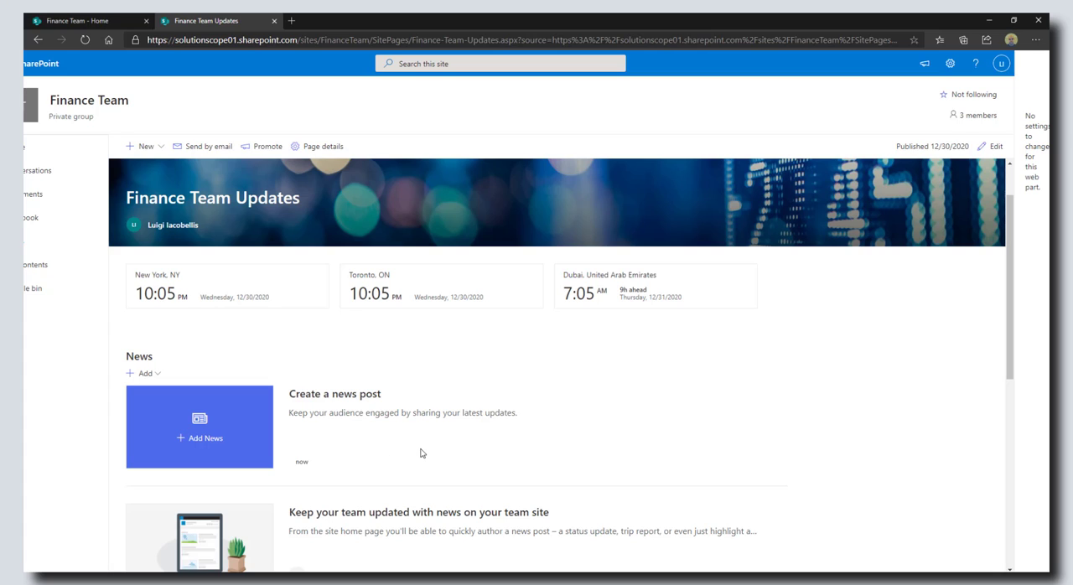
mouse_move(460, 463)
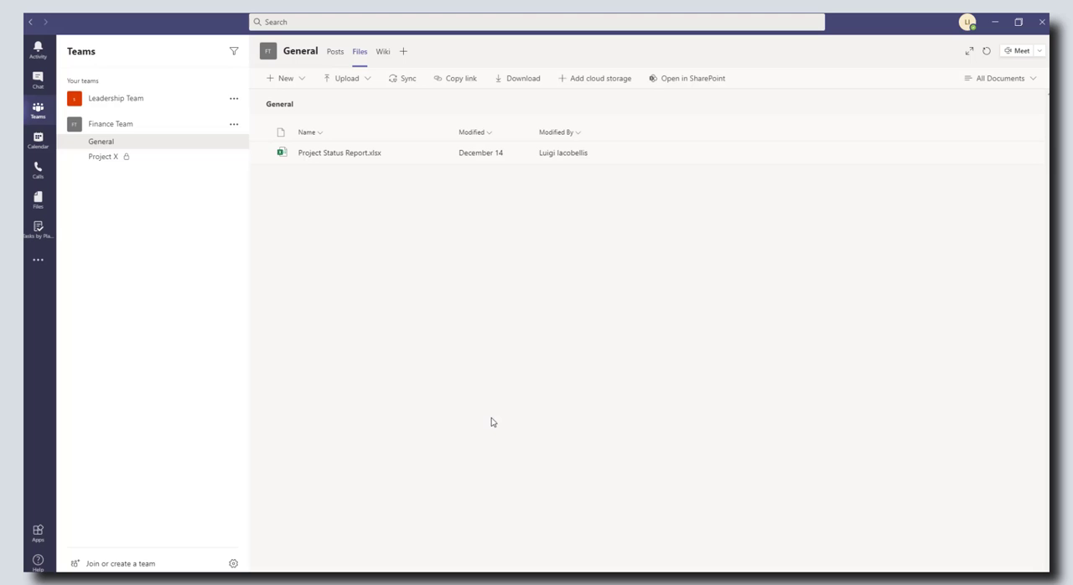
mouse_move(513, 407)
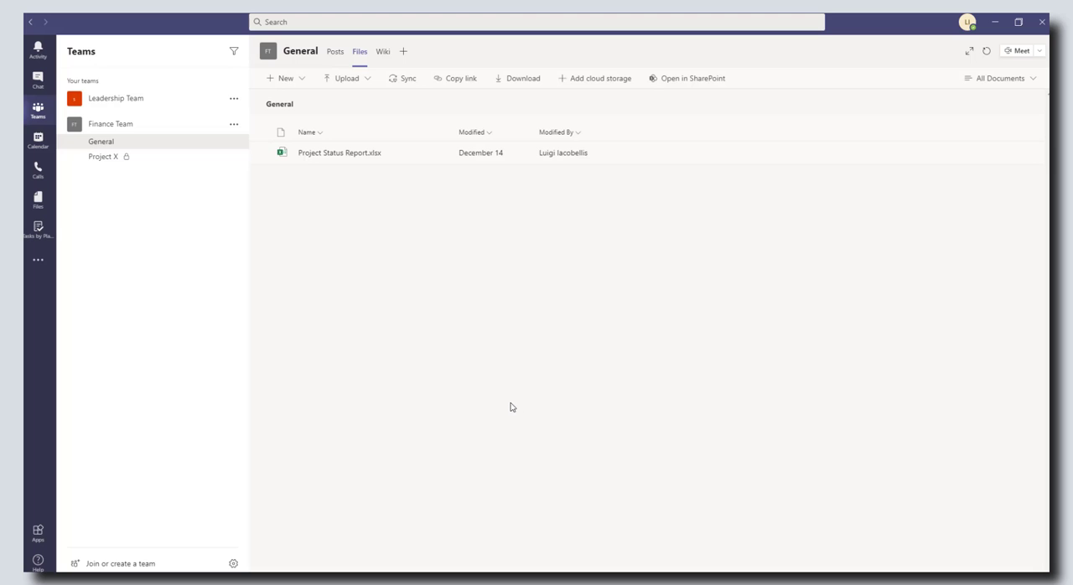
mouse_move(449, 311)
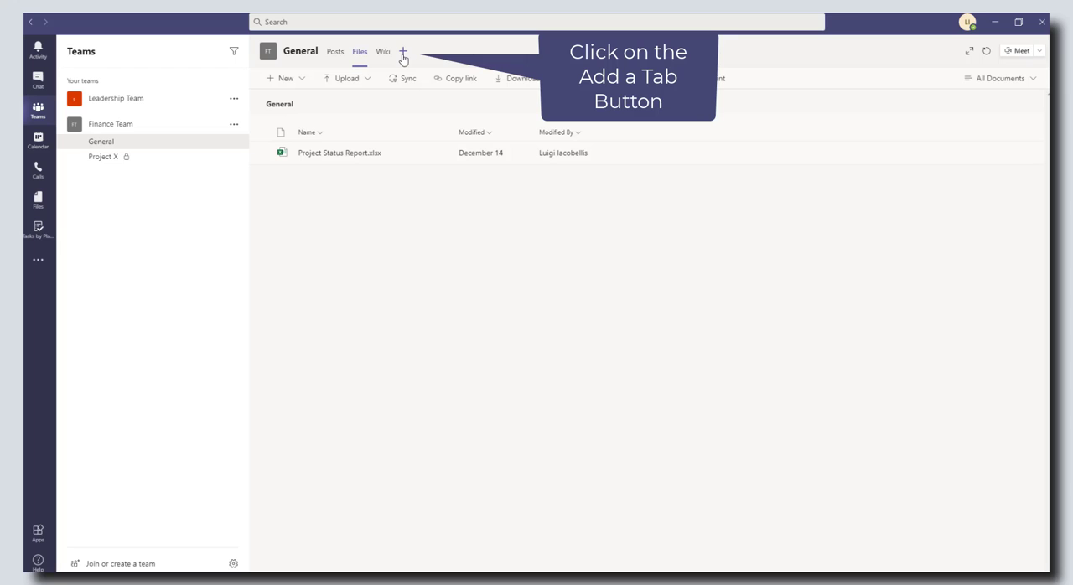
Step: Start adding a new tab to the Finance Team's General channel
click(402, 52)
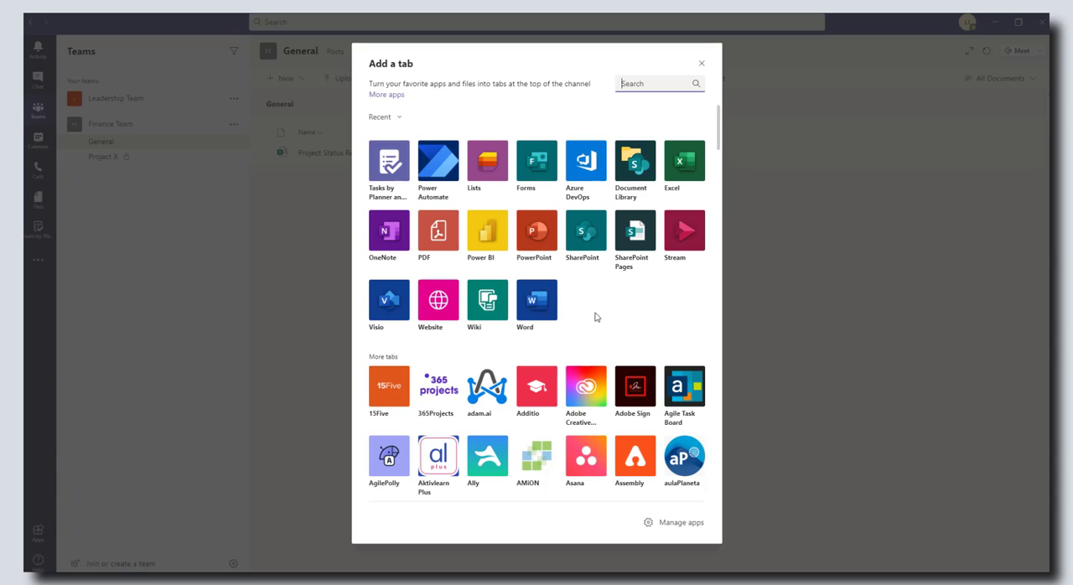
mouse_move(691, 317)
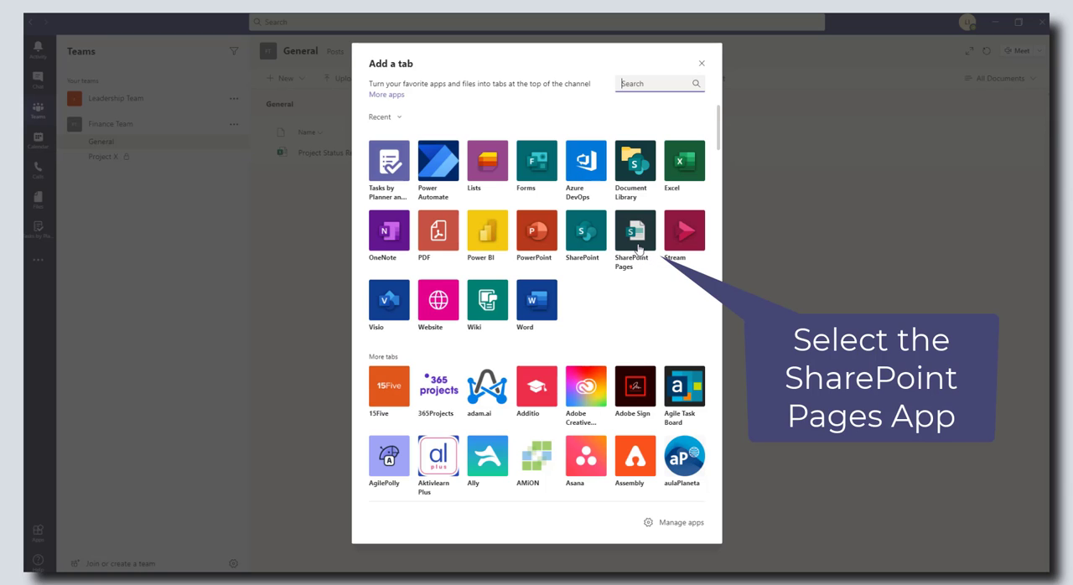
Step: Add a SharePoint Pages tab showing the Finance Team Updates page and save it
click(634, 232)
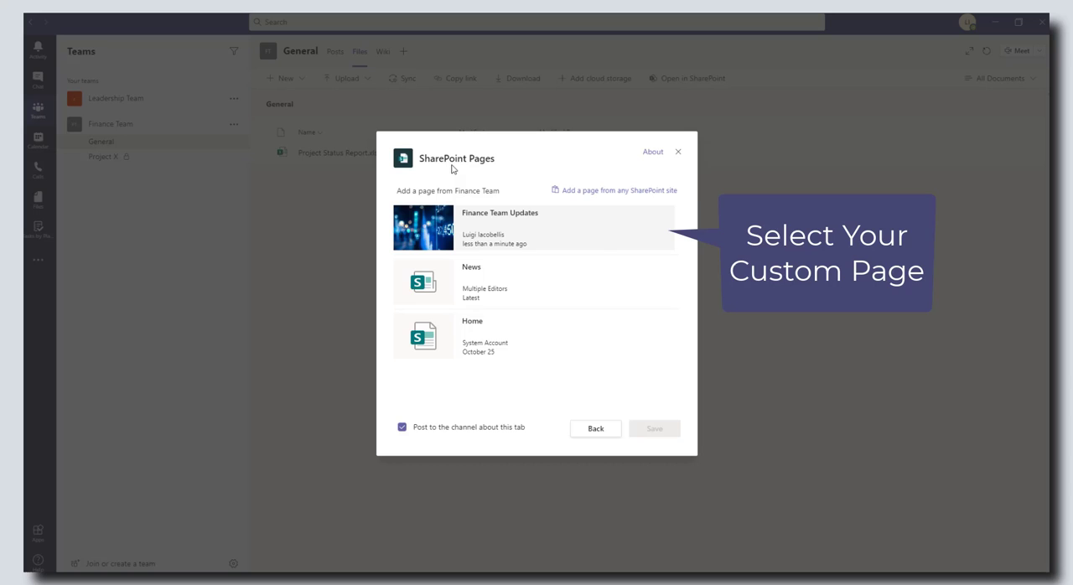
mouse_move(592, 224)
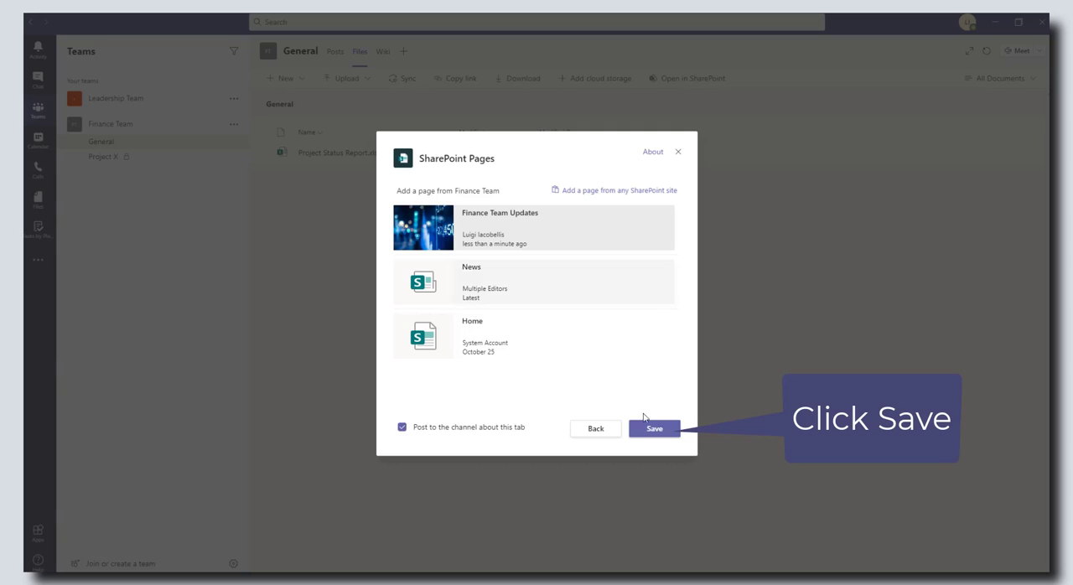
click(654, 429)
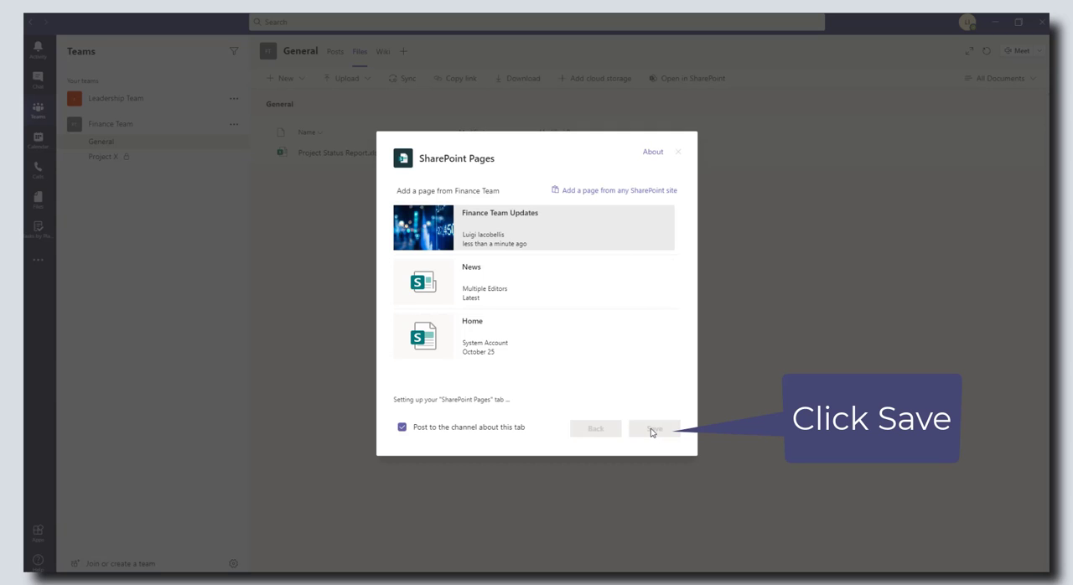
click(655, 427)
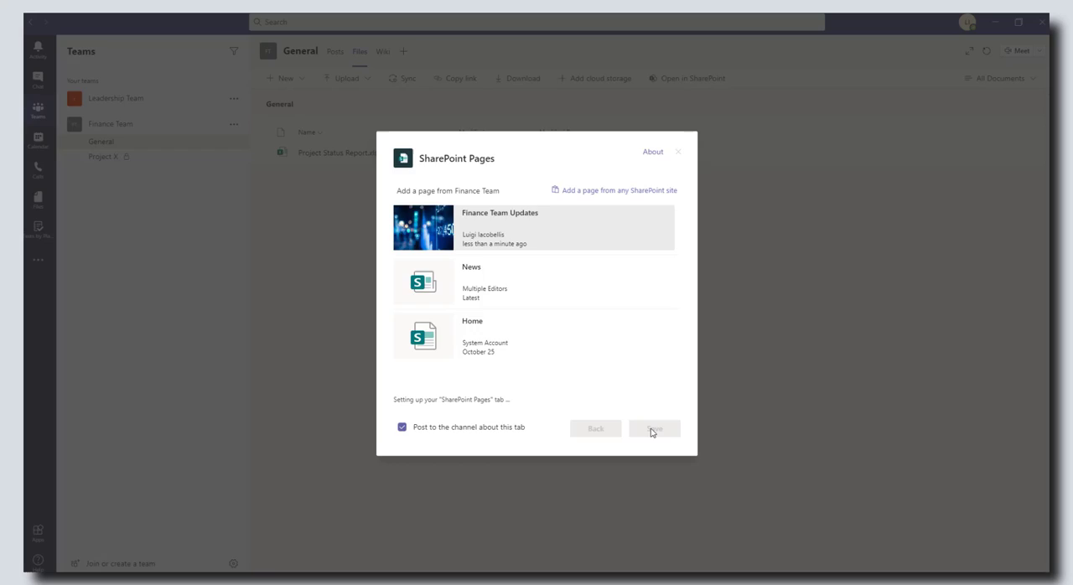
click(654, 429)
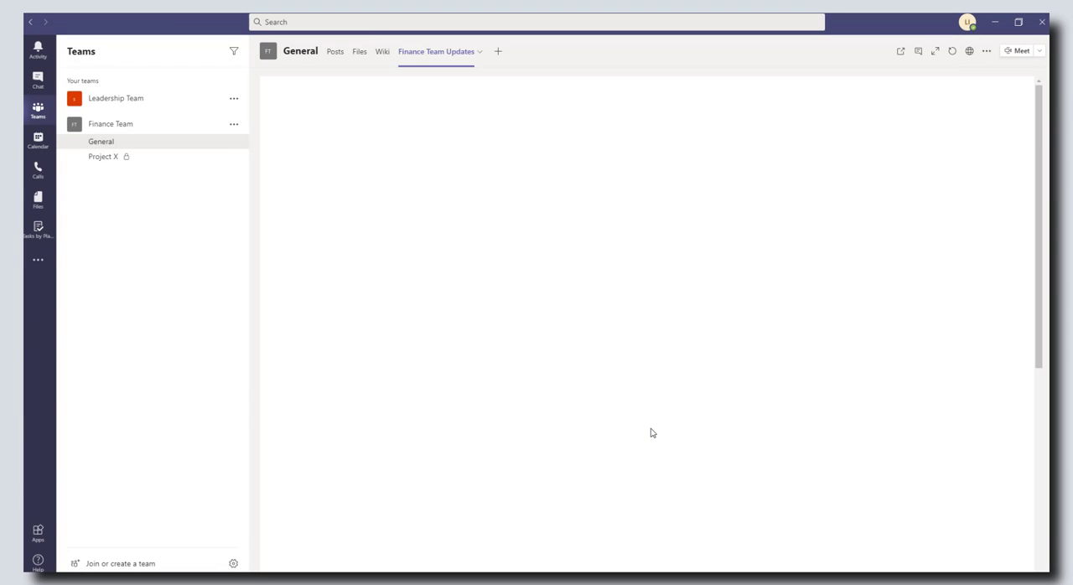
Step: Move the Finance Team Updates tab before Wiki and review the embedded header, clocks and News list
click(436, 52)
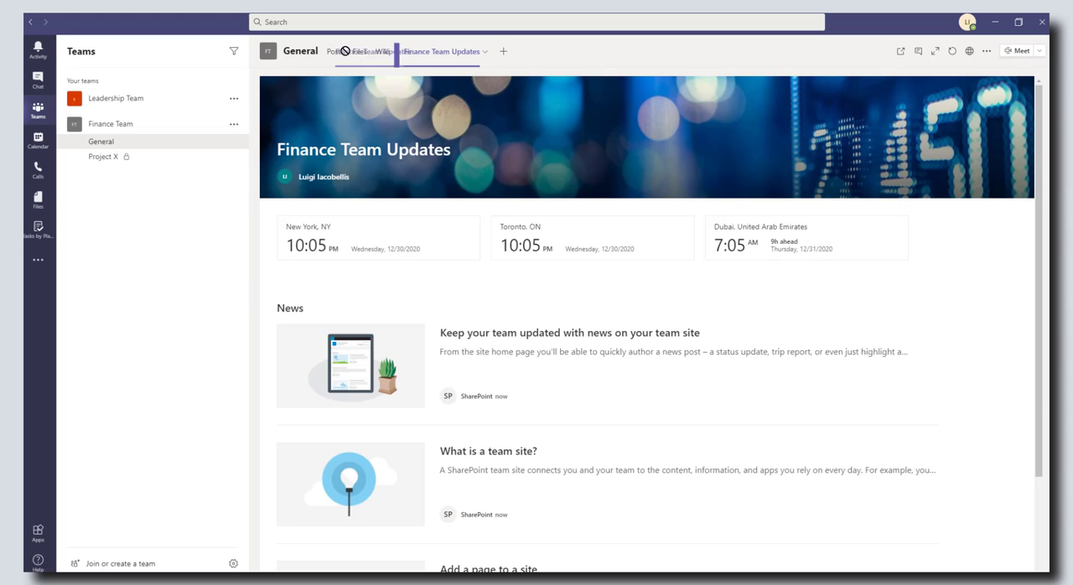
click(413, 52)
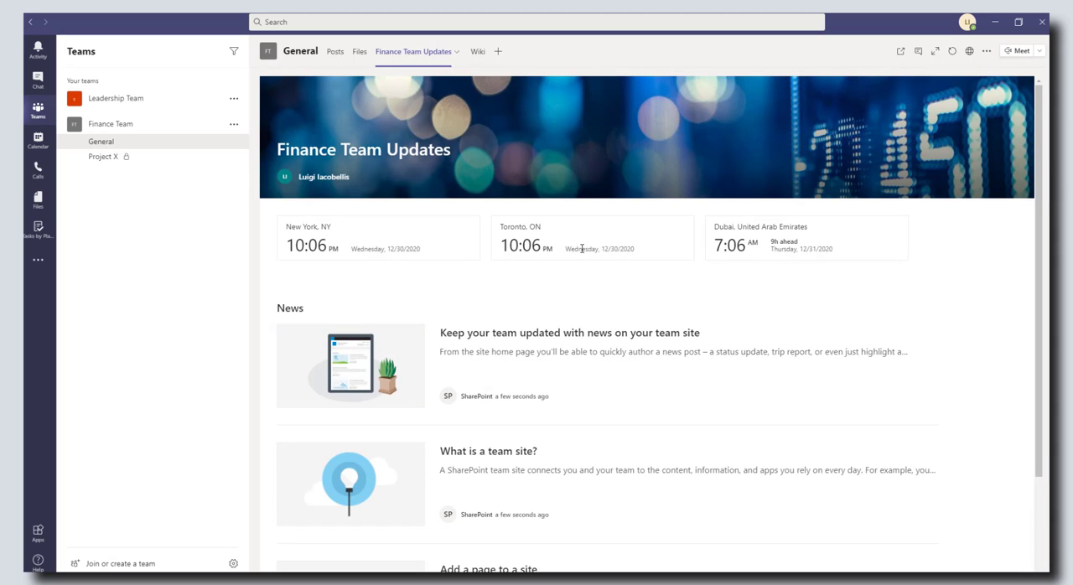
scroll(down, 3)
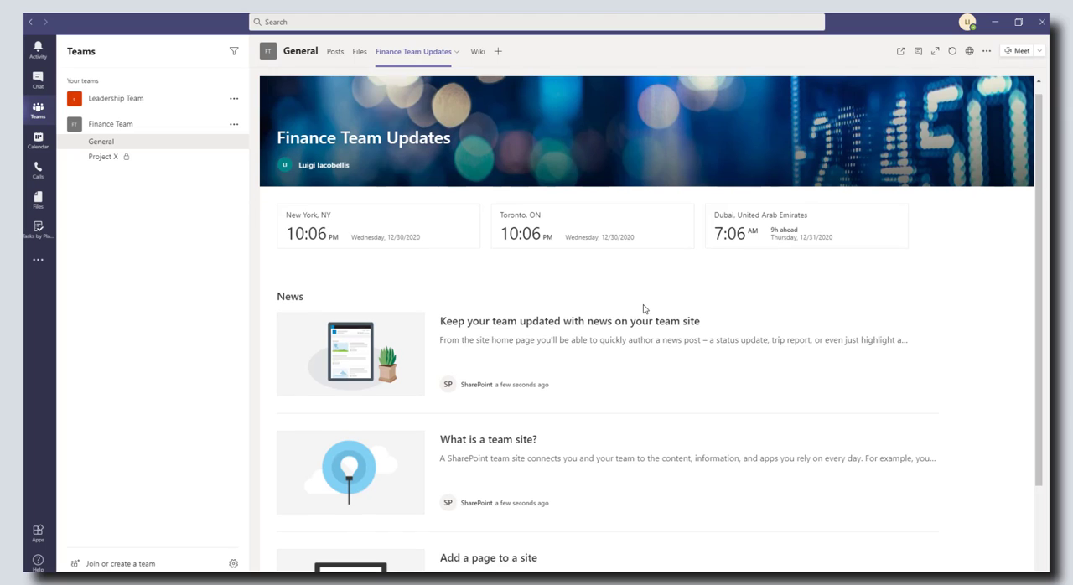
scroll(down, 3)
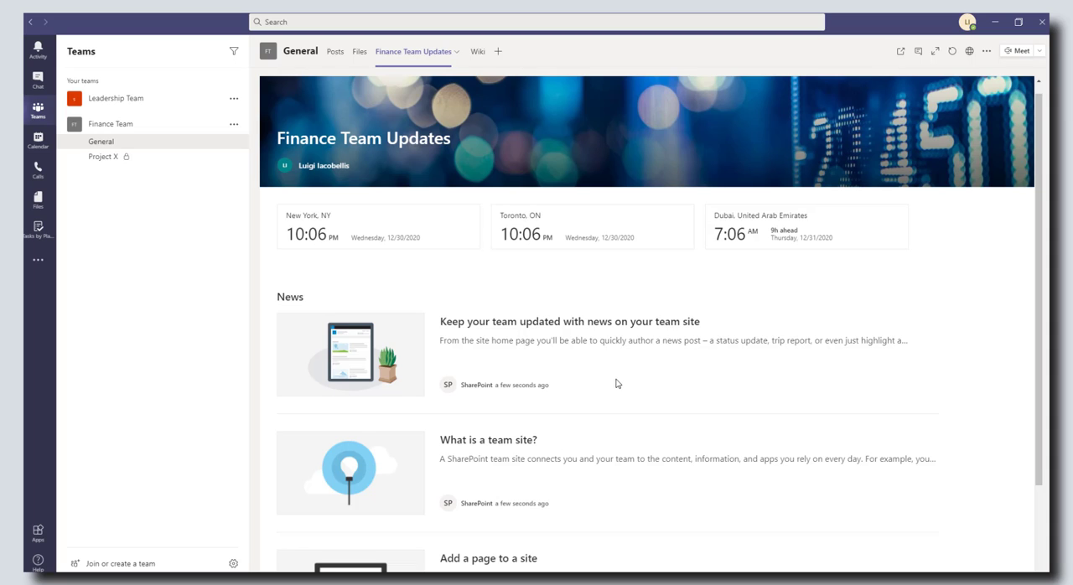
scroll(down, 3)
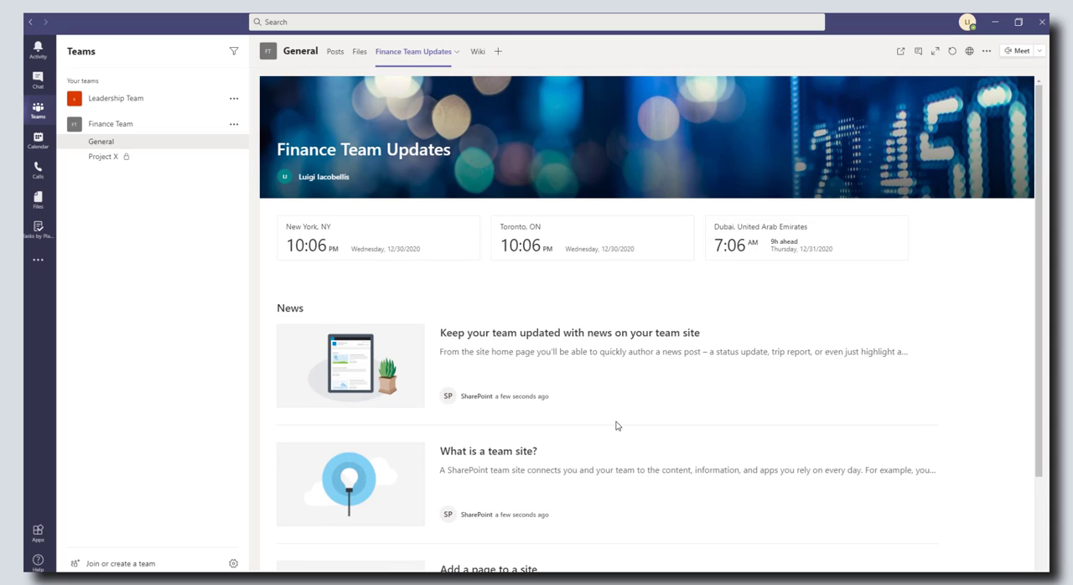